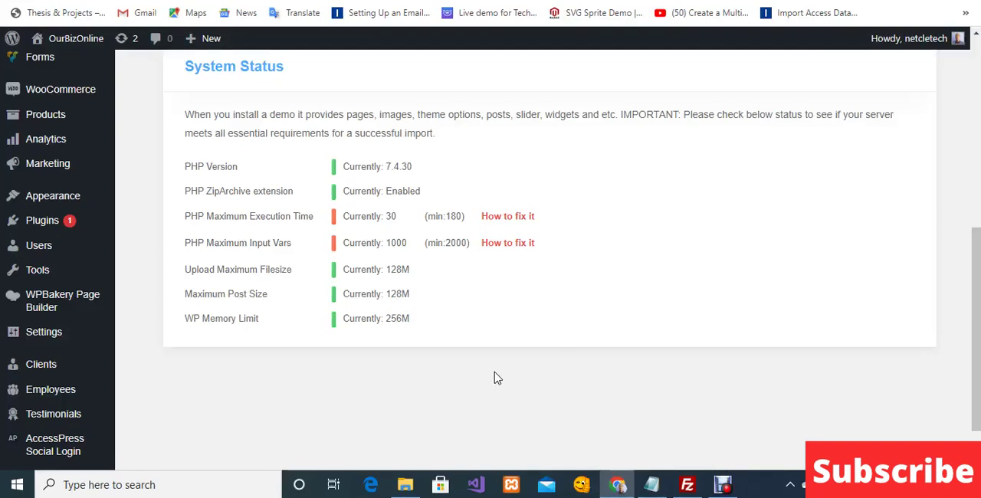
{"action": "mouse_move", "coordinate": [496, 377]}
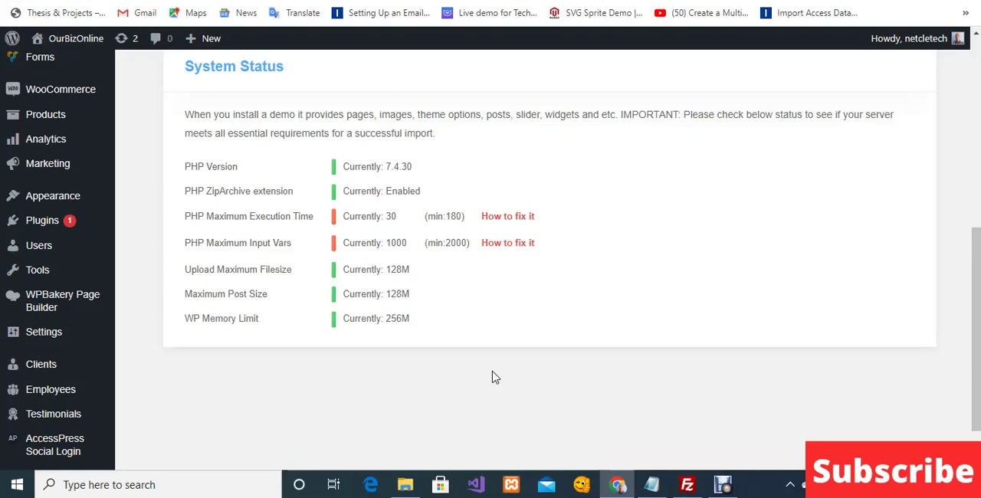
{"action": "mouse_move", "coordinate": [226, 243]}
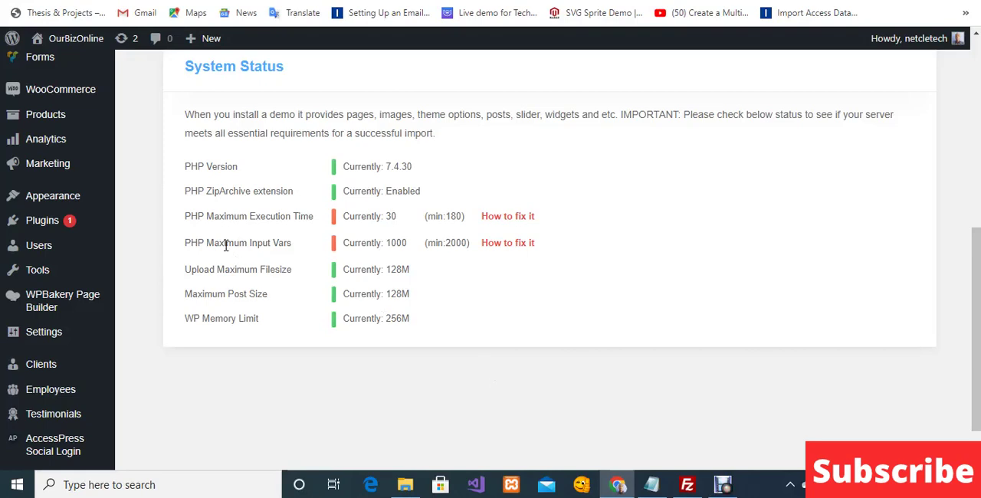
{"action": "mouse_move", "coordinate": [256, 230]}
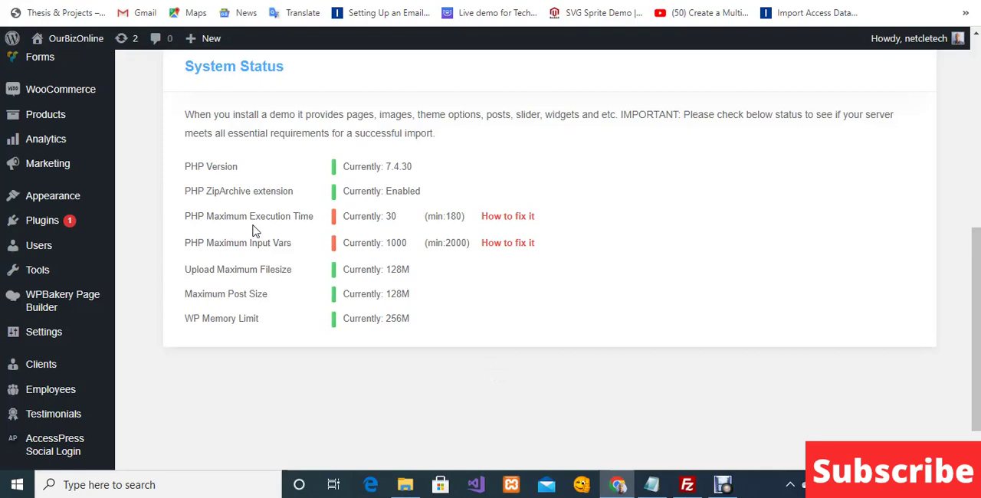
{"action": "mouse_move", "coordinate": [205, 268]}
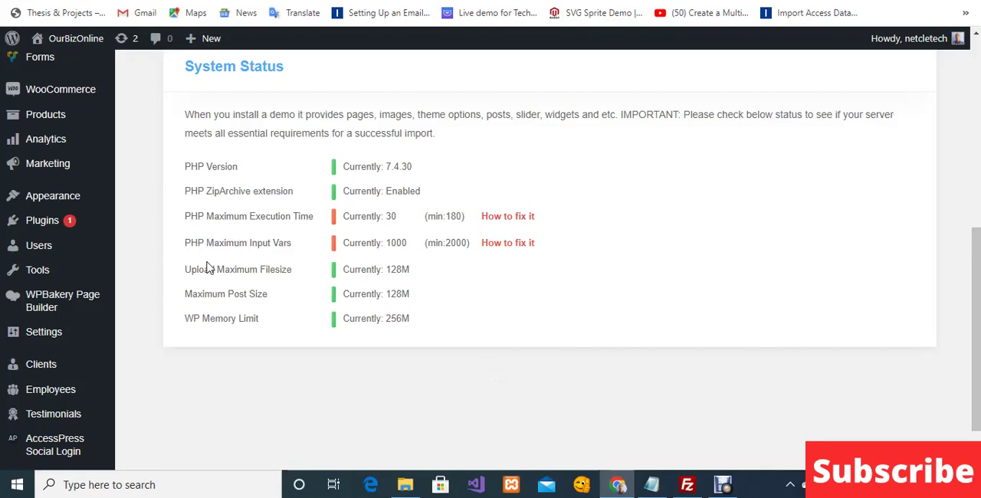
{"action": "mouse_move", "coordinate": [259, 255]}
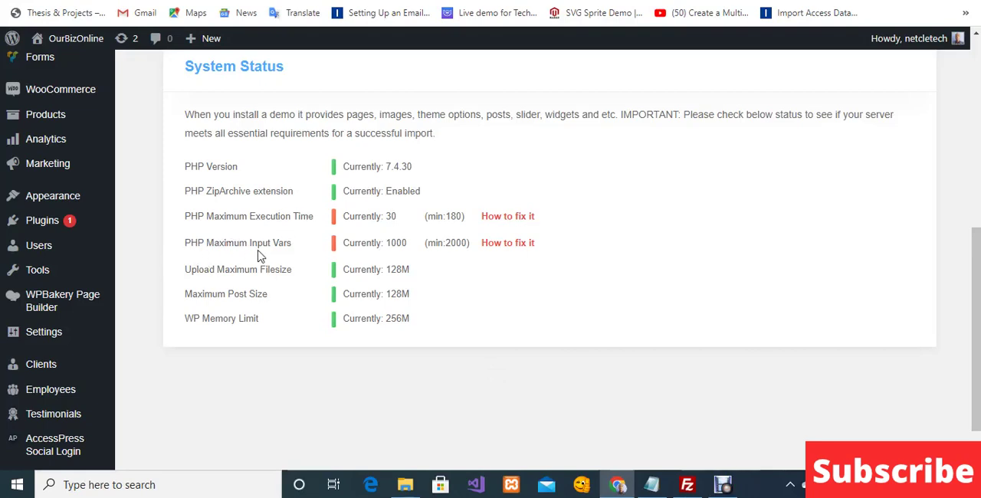
{"action": "mouse_move", "coordinate": [343, 234]}
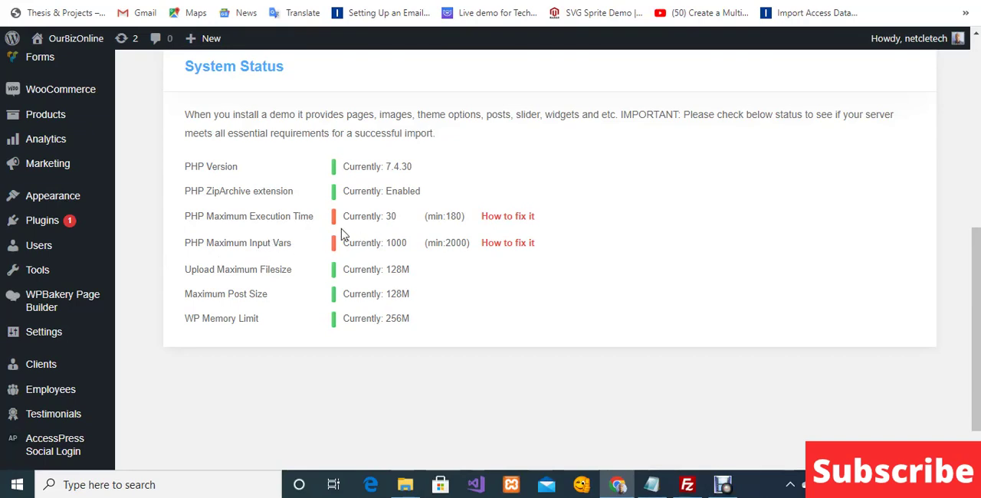
{"action": "mouse_move", "coordinate": [364, 236]}
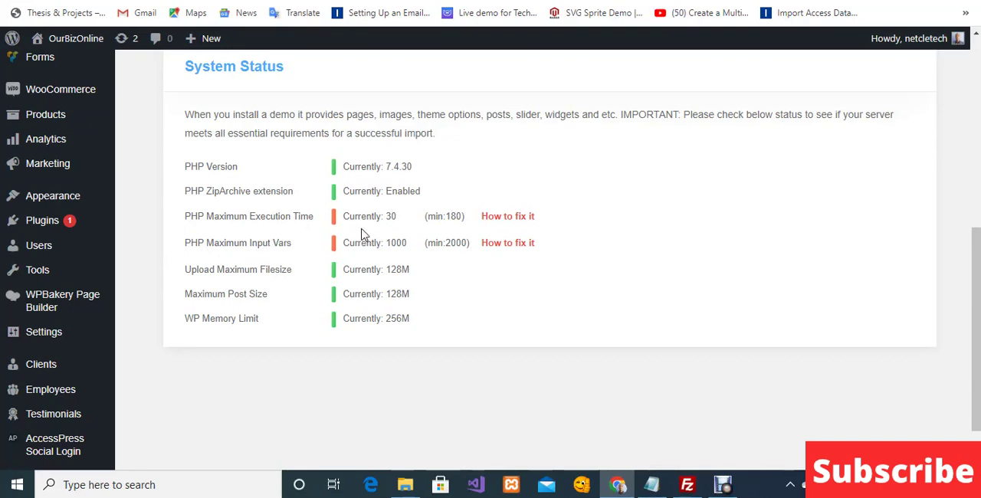
{"action": "mouse_move", "coordinate": [356, 231]}
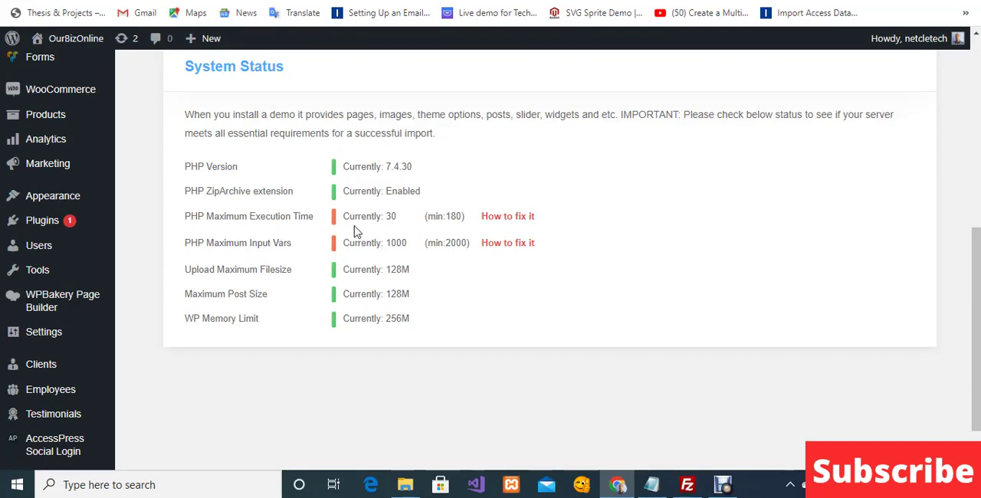
{"action": "mouse_move", "coordinate": [368, 228]}
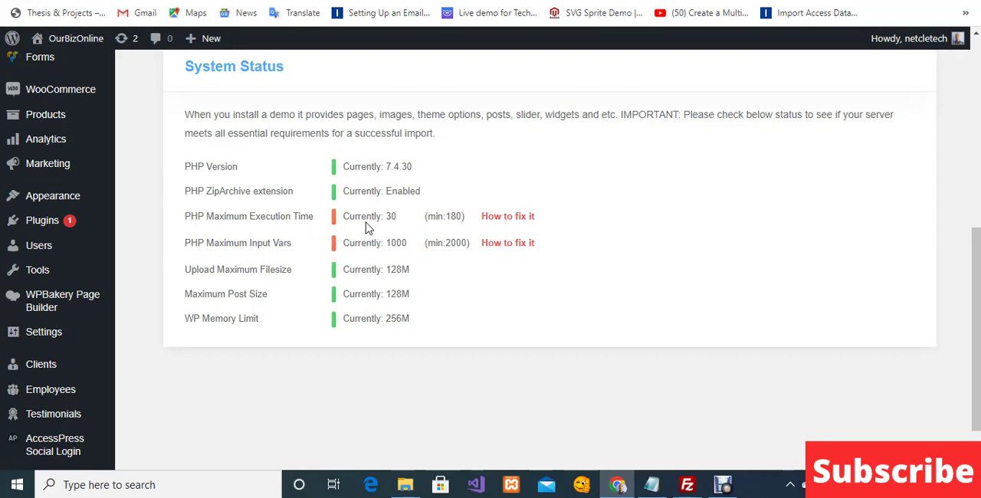
{"action": "mouse_move", "coordinate": [394, 230]}
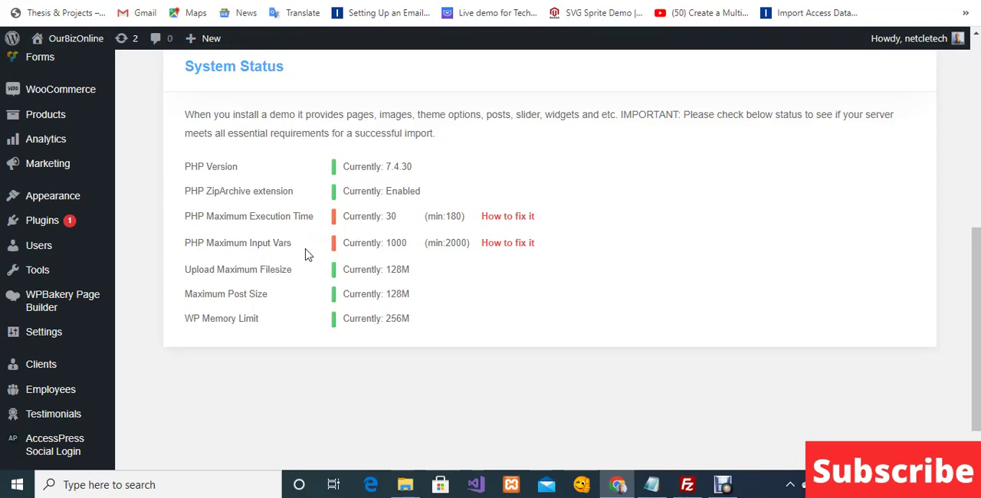
{"action": "mouse_move", "coordinate": [406, 257]}
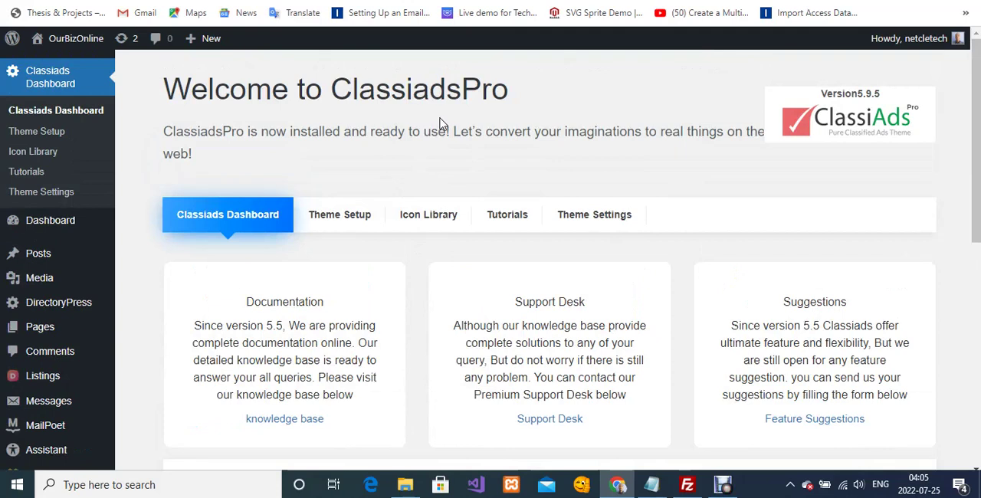
{"action": "mouse_move", "coordinate": [415, 123]}
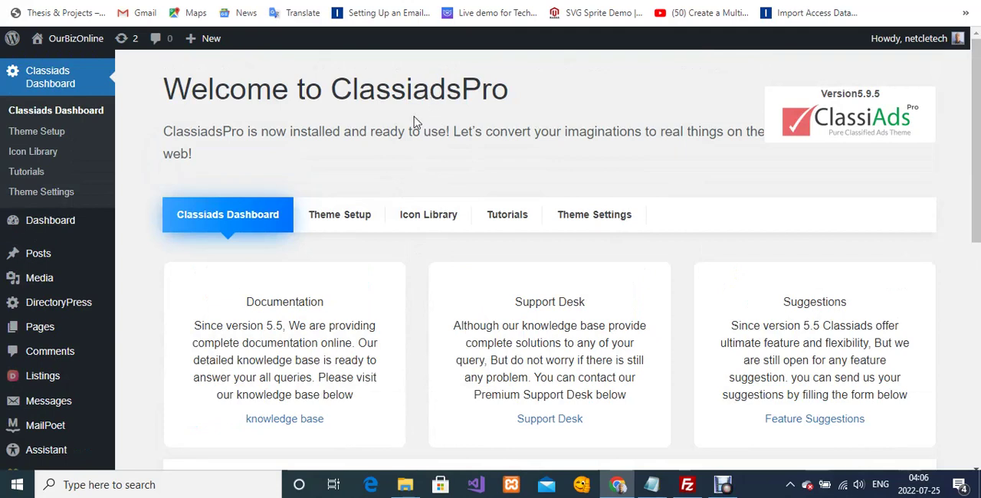
{"action": "mouse_move", "coordinate": [409, 115]}
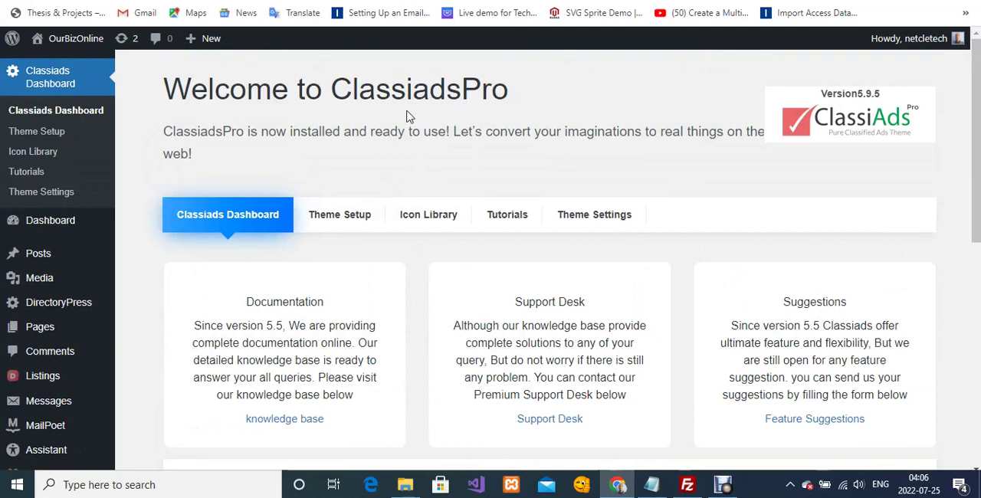
Scroll to the System Status rows flagging execution time 30 and input vars 1000
{"action": "scroll", "scroll_direction": "down", "scroll_amount": 3}
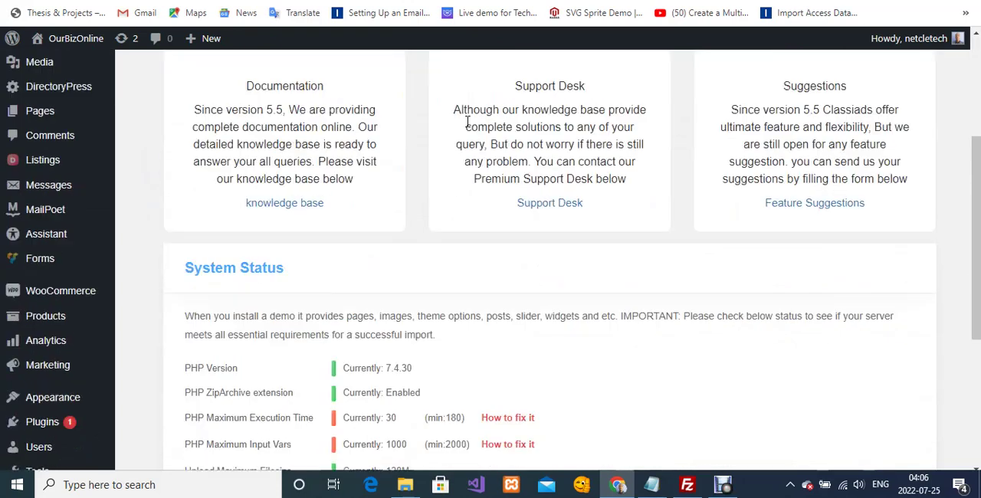
{"action": "scroll", "scroll_direction": "down", "scroll_amount": 3}
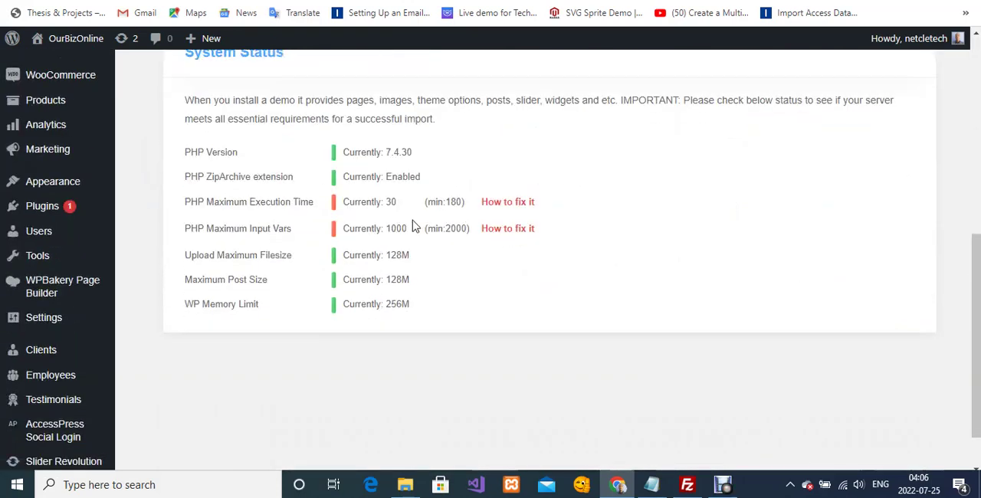
{"action": "mouse_move", "coordinate": [361, 225]}
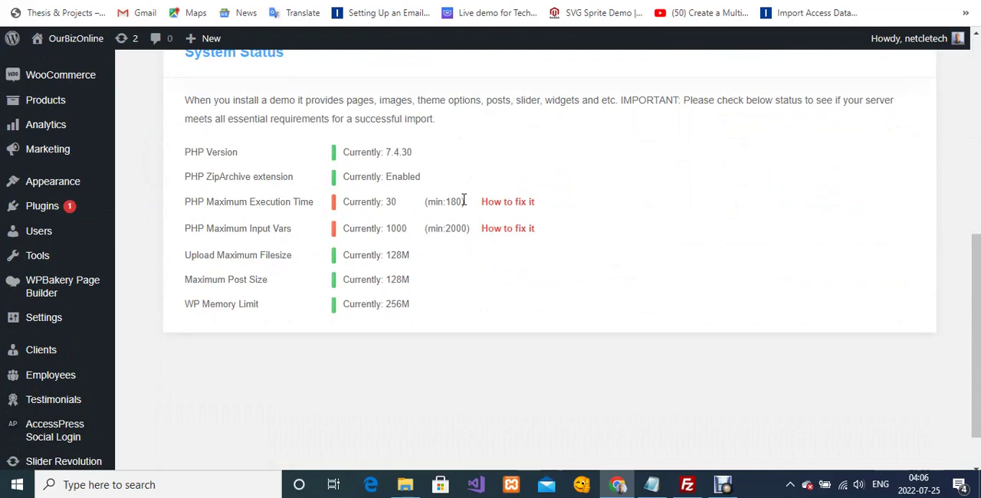
{"action": "scroll", "scroll_direction": "up", "scroll_amount": 3}
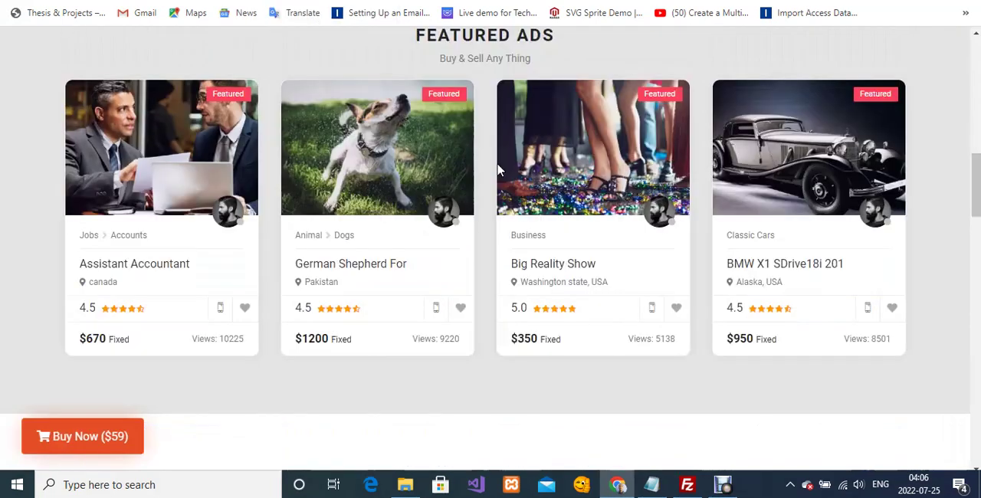
{"action": "scroll", "scroll_direction": "up", "scroll_amount": 3}
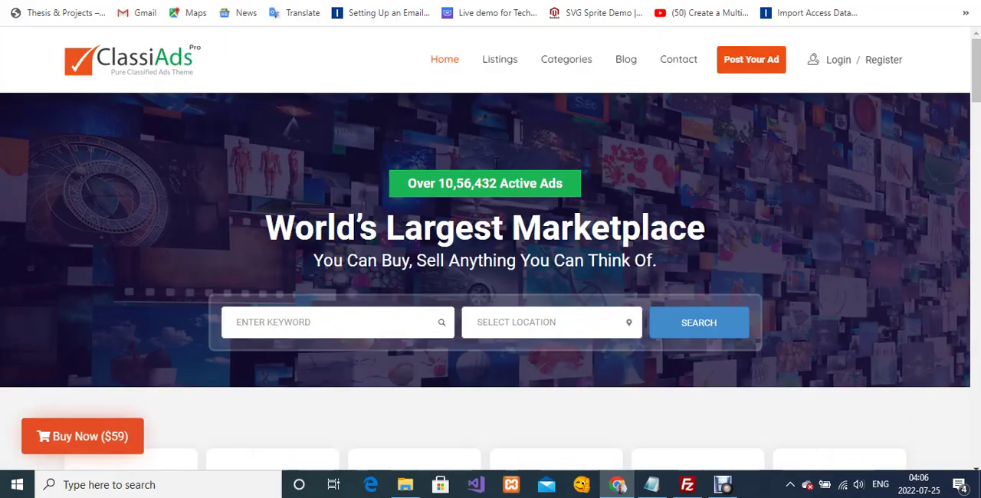
{"action": "scroll", "scroll_direction": "down", "scroll_amount": 3}
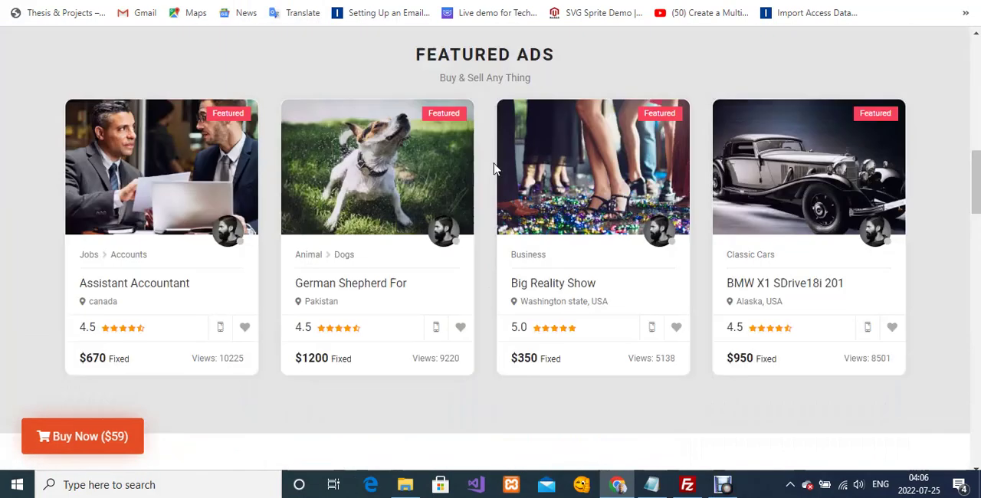
{"action": "scroll", "scroll_direction": "down", "scroll_amount": 3}
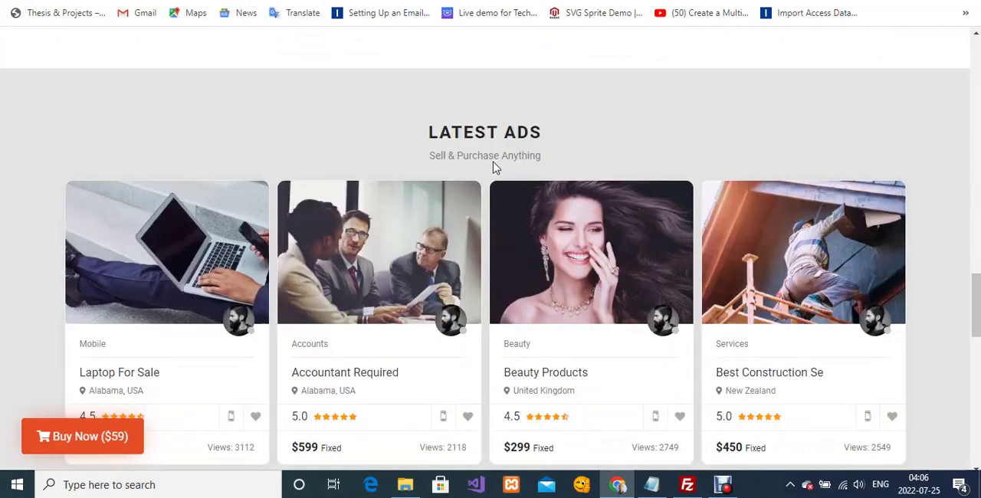
{"action": "scroll", "scroll_direction": "down", "scroll_amount": 3}
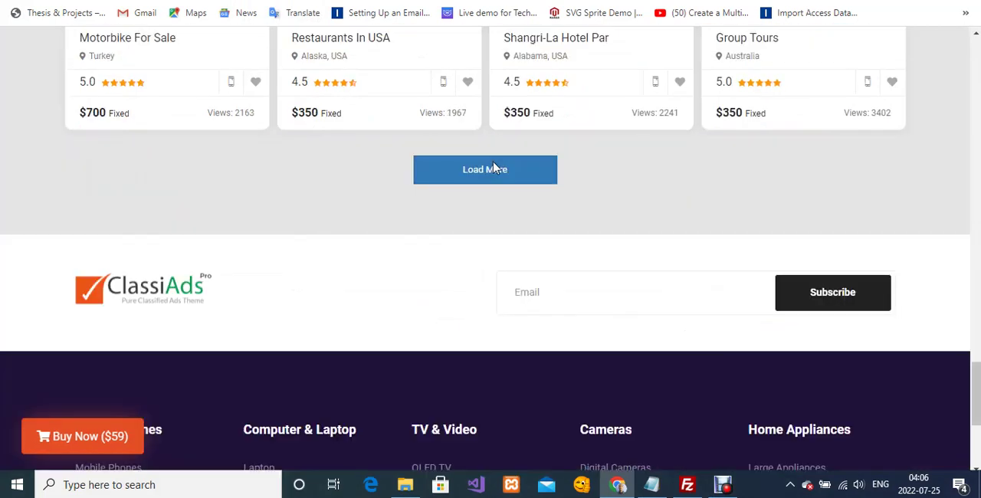
{"action": "left_click", "coordinate": [484, 169]}
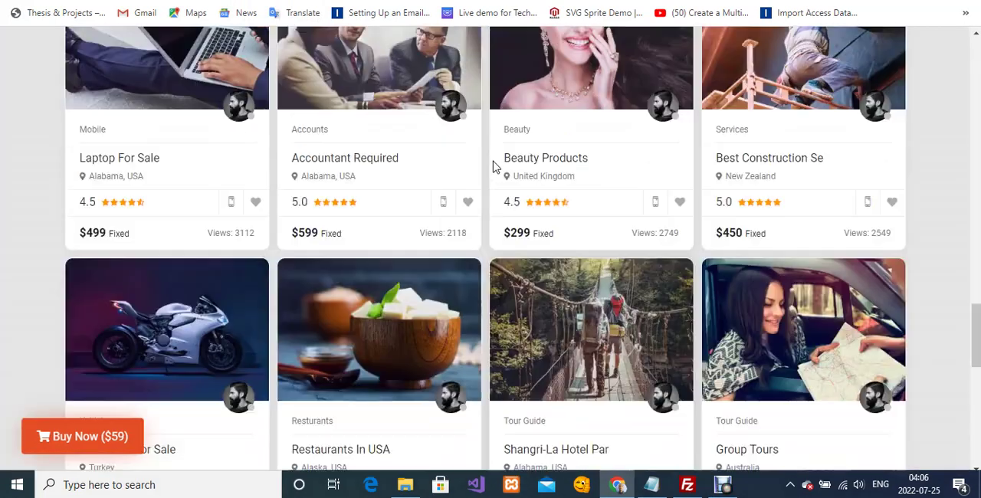
{"action": "scroll", "scroll_direction": "down", "scroll_amount": 3}
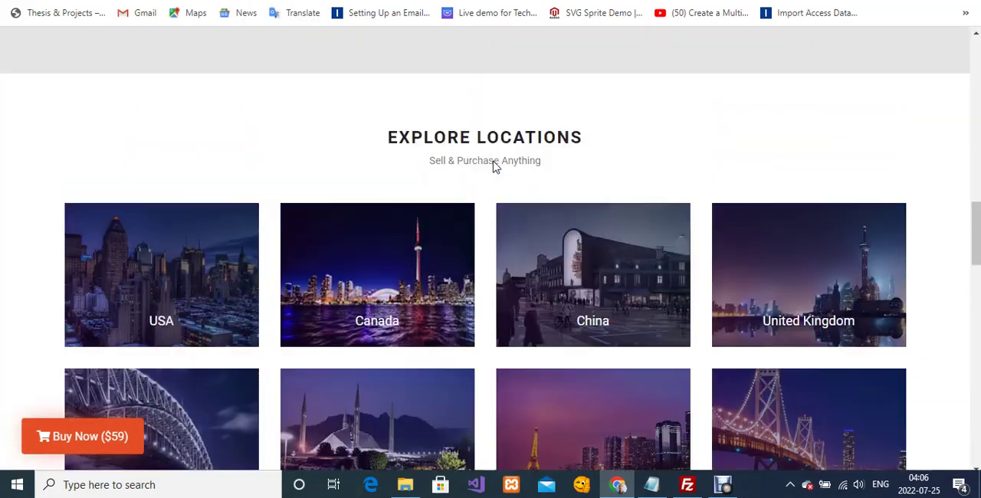
{"action": "scroll", "scroll_direction": "down", "scroll_amount": 3}
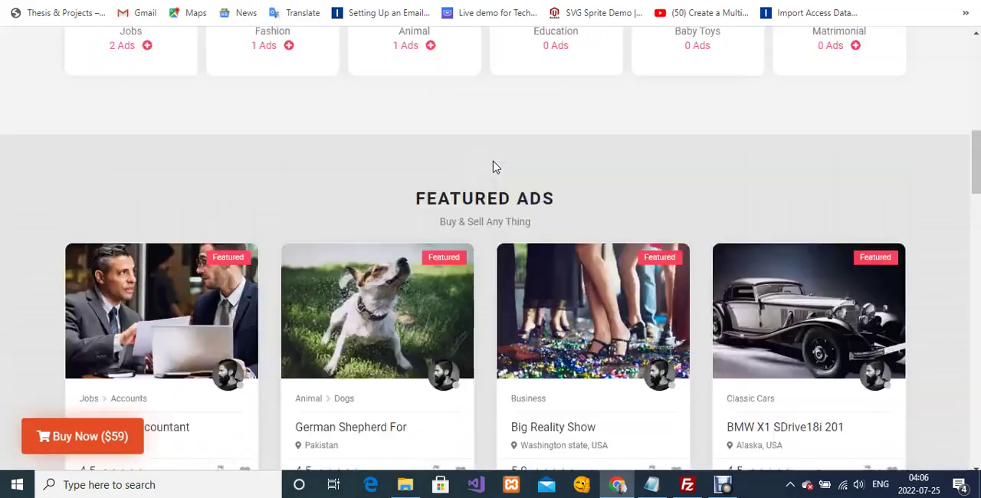
{"action": "scroll", "scroll_direction": "up", "scroll_amount": 3}
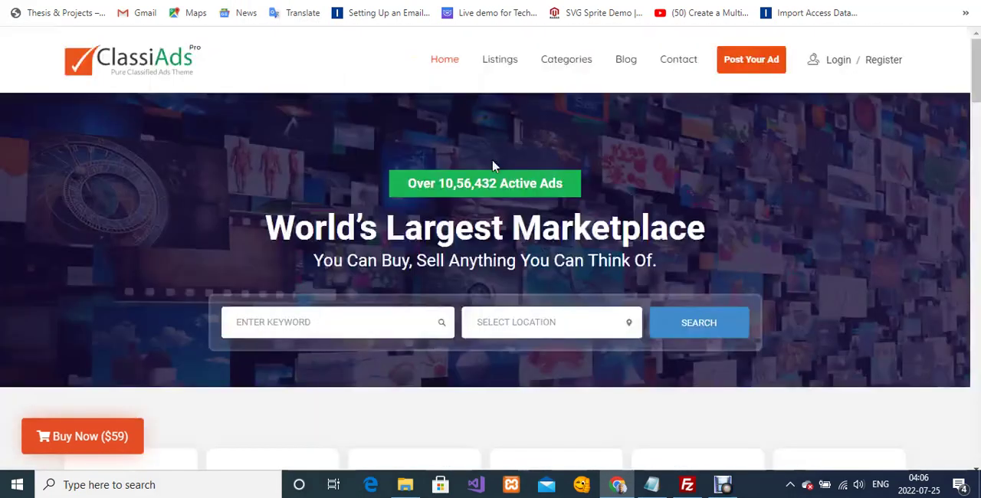
{"action": "mouse_move", "coordinate": [233, 68]}
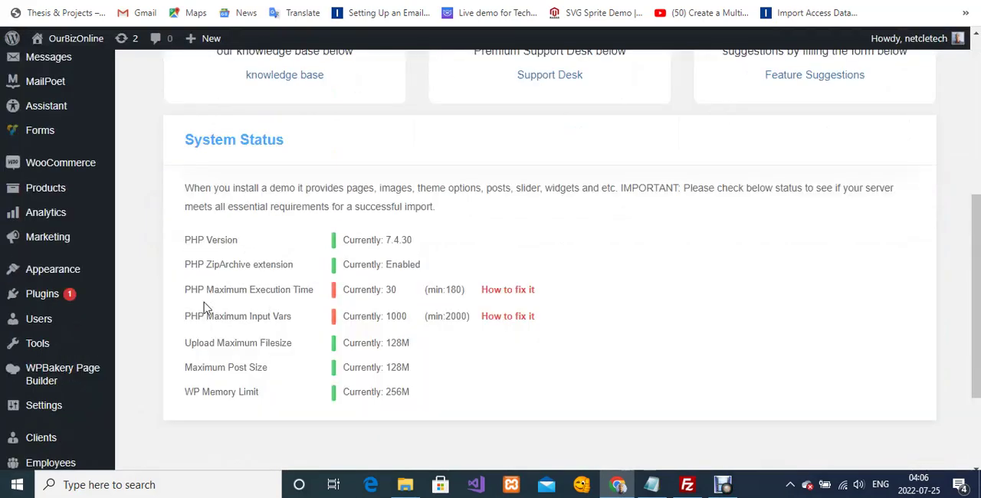
{"action": "mouse_move", "coordinate": [317, 305]}
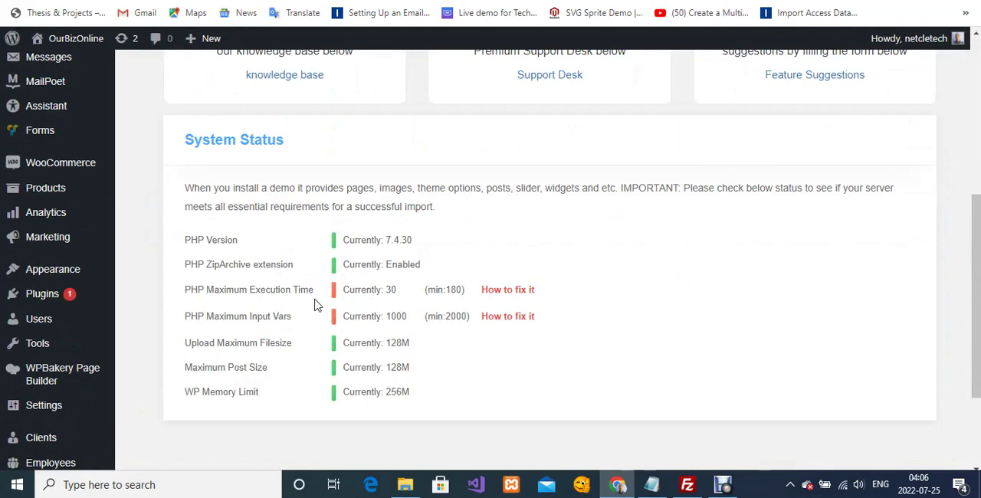
{"action": "mouse_move", "coordinate": [281, 329]}
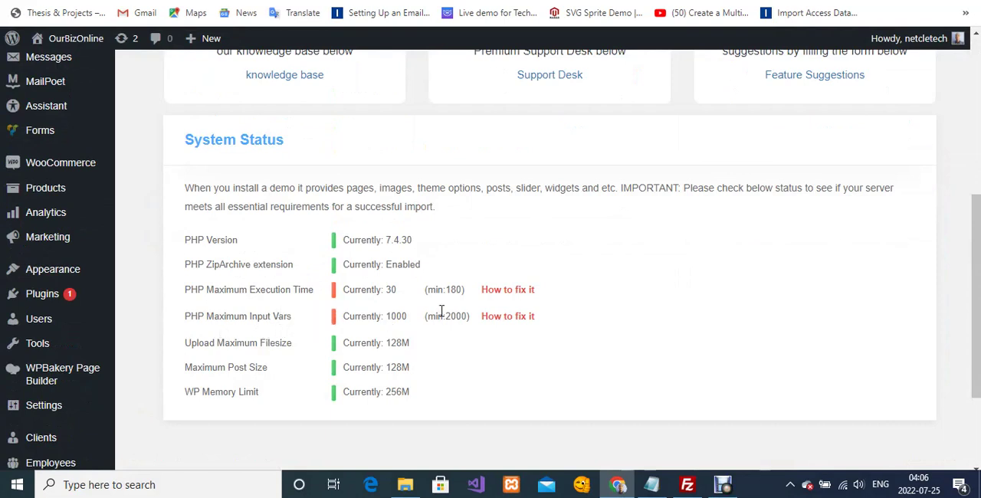
{"action": "mouse_move", "coordinate": [329, 295]}
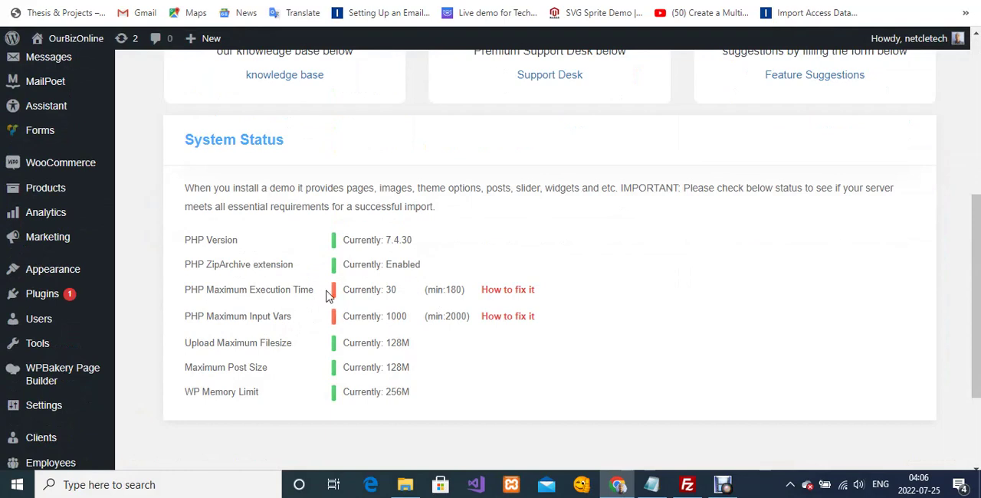
{"action": "mouse_move", "coordinate": [428, 305]}
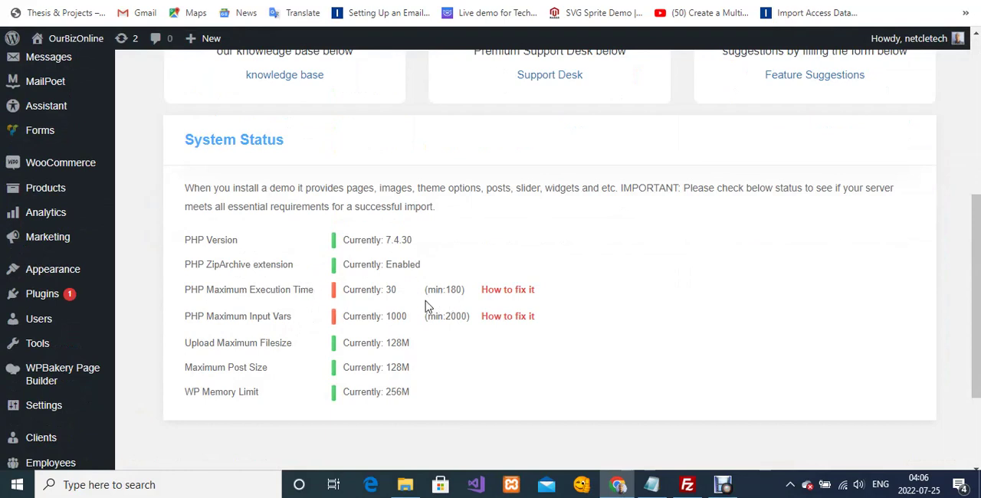
{"action": "mouse_move", "coordinate": [266, 329]}
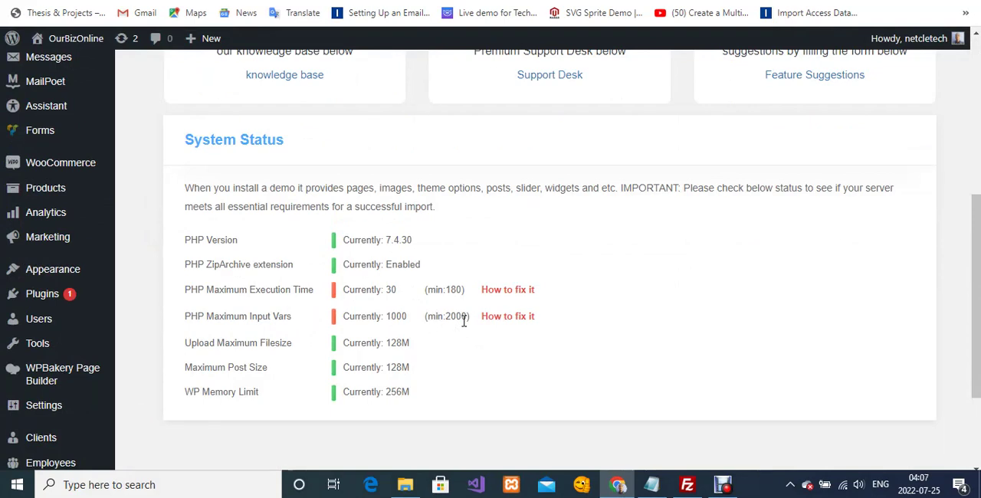
Return to the WordPress Dashboard's failing Maximum Execution Time and Input Vars rows
{"action": "left_click", "coordinate": [685, 484]}
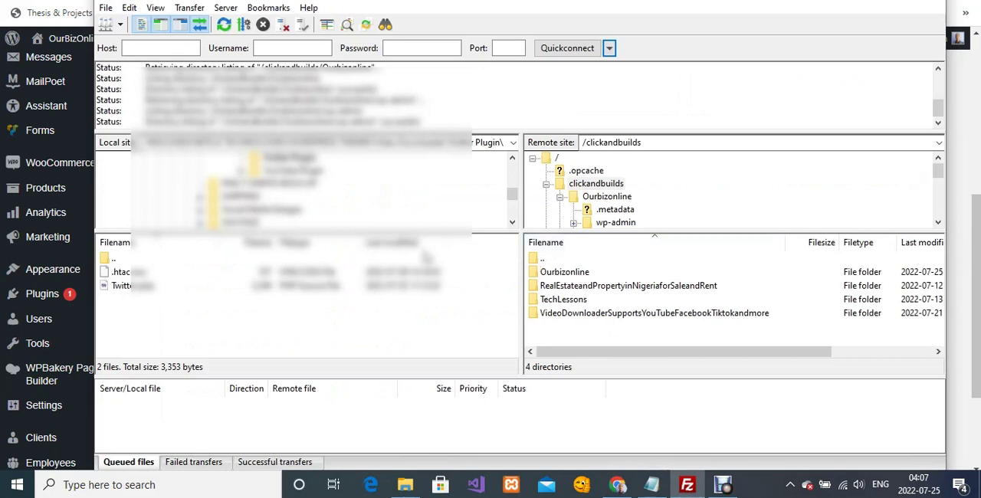
{"action": "mouse_move", "coordinate": [578, 142]}
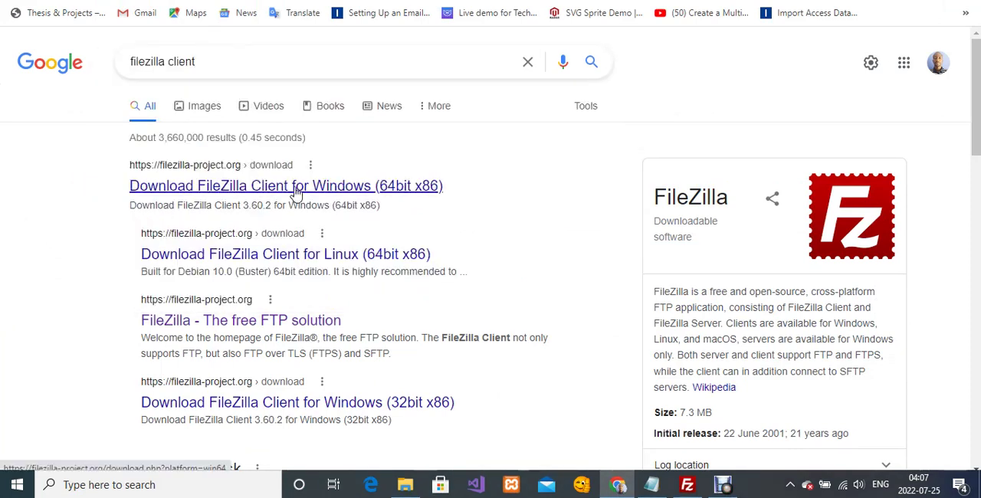
{"action": "mouse_move", "coordinate": [308, 196]}
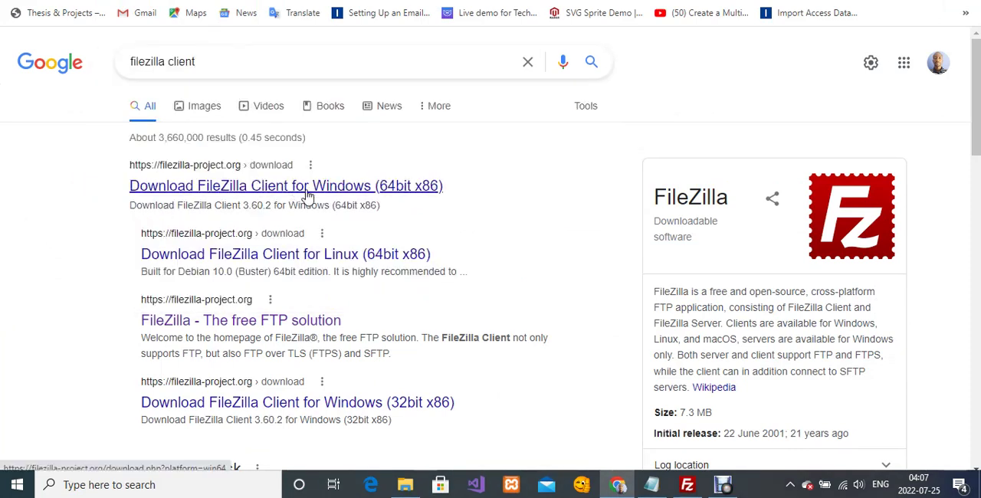
Follow the 'Download FileZilla Client for Windows (64bit x86)' search result
{"action": "left_click", "coordinate": [307, 186]}
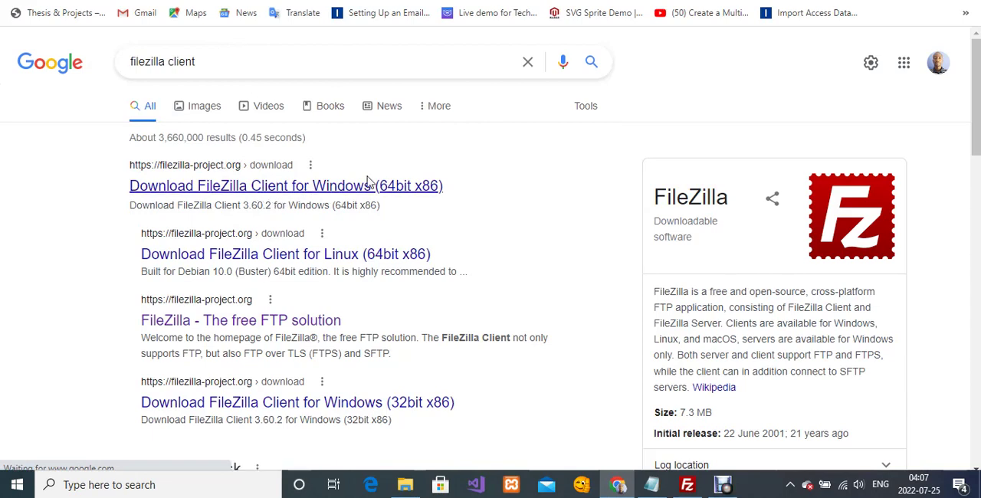
{"action": "left_click", "coordinate": [271, 185]}
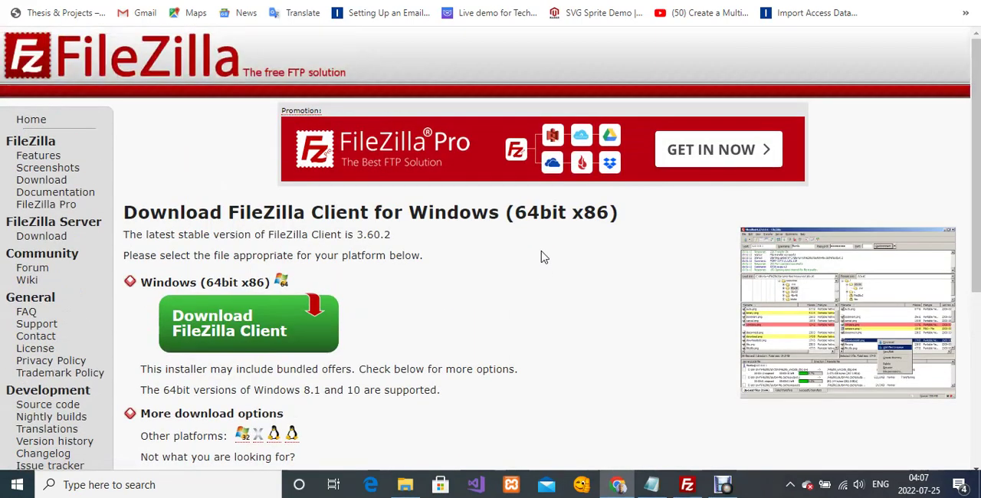
Browse the FileZilla 3.60.2 download page, then bring the FileZilla client back to front
{"action": "scroll", "scroll_direction": "down", "scroll_amount": 3}
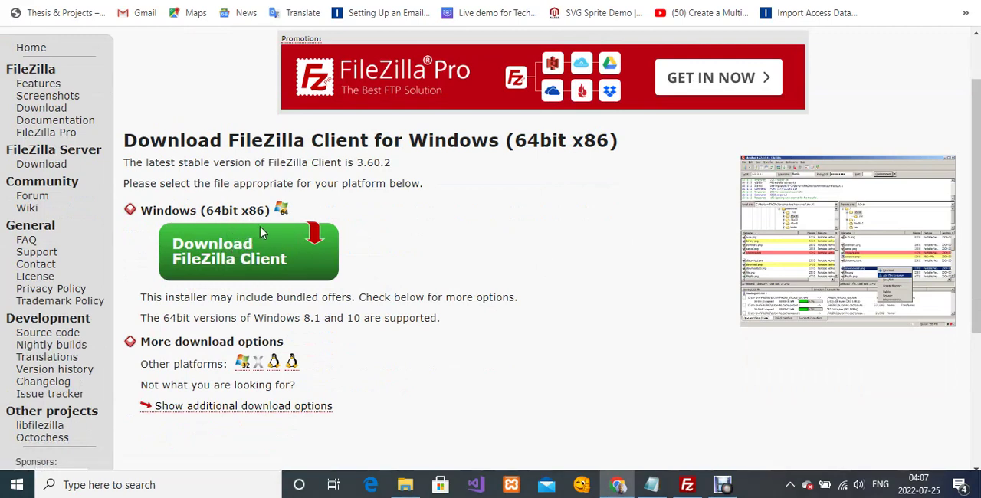
{"action": "mouse_move", "coordinate": [247, 229]}
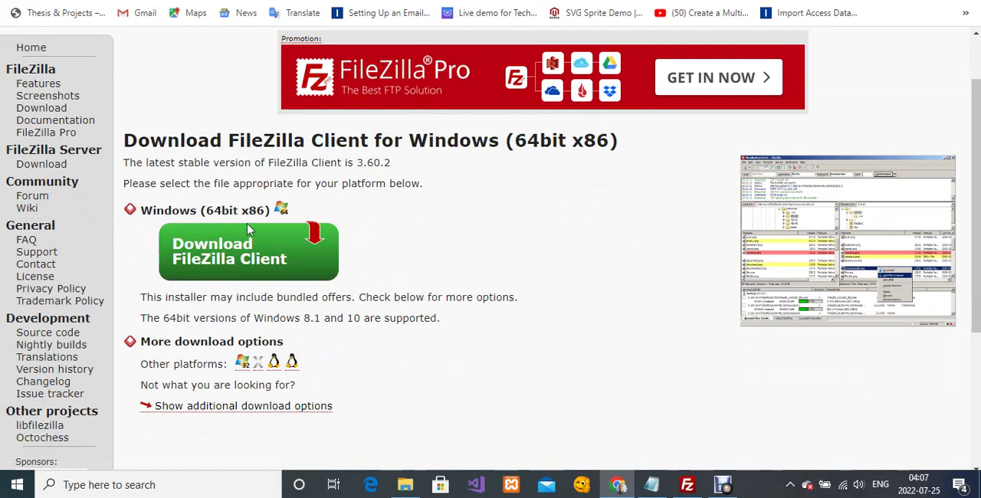
{"action": "scroll", "scroll_direction": "down", "scroll_amount": 3}
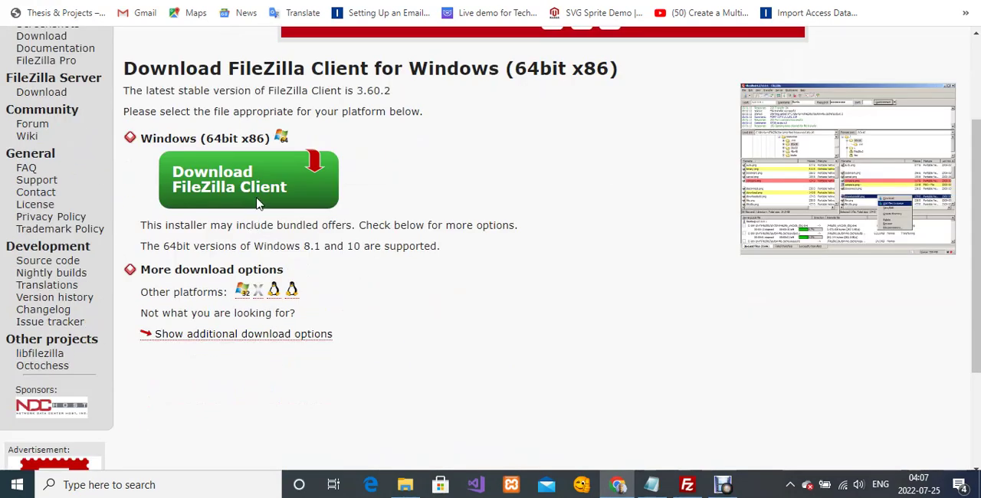
{"action": "mouse_move", "coordinate": [297, 201]}
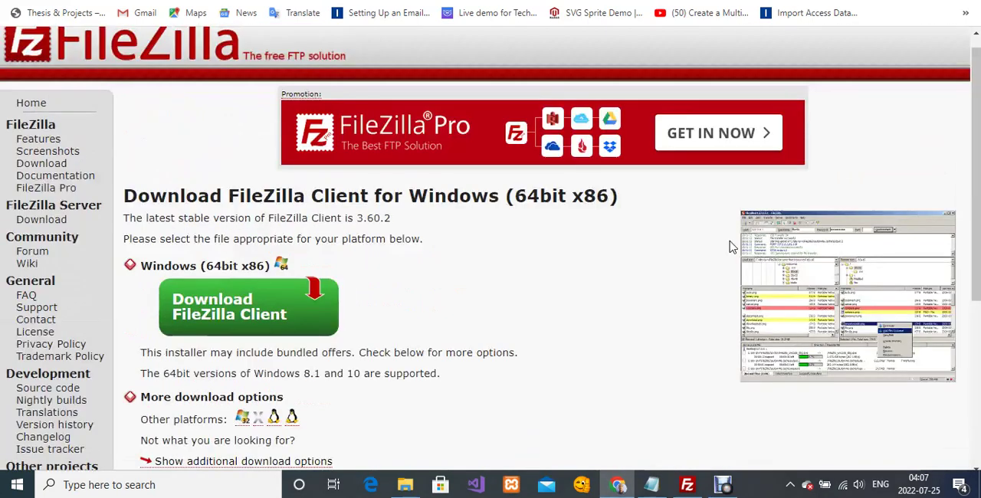
{"action": "mouse_move", "coordinate": [865, 302]}
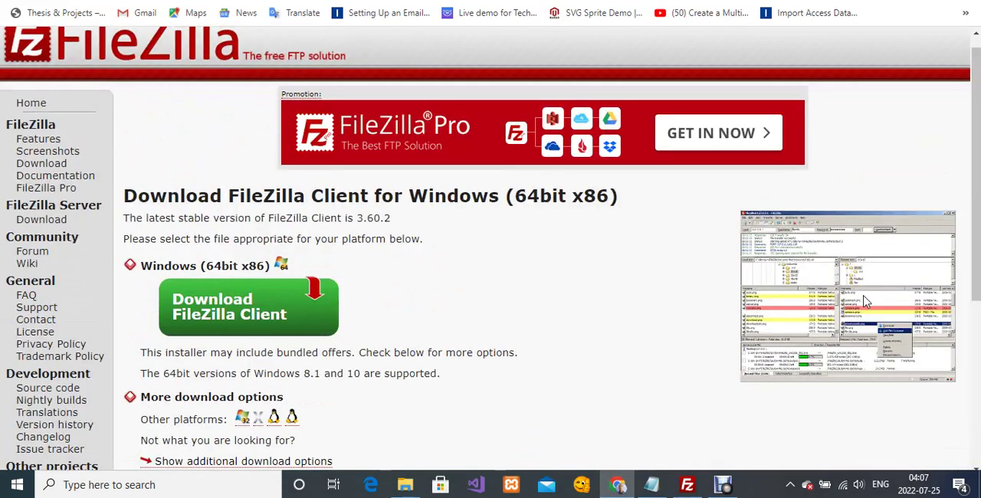
{"action": "scroll", "scroll_direction": "down", "scroll_amount": 3}
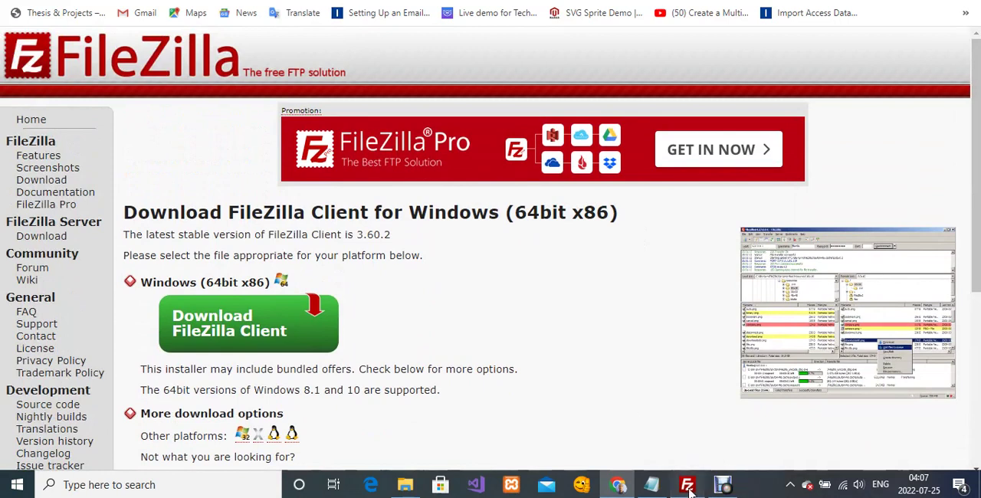
{"action": "left_click", "coordinate": [686, 484]}
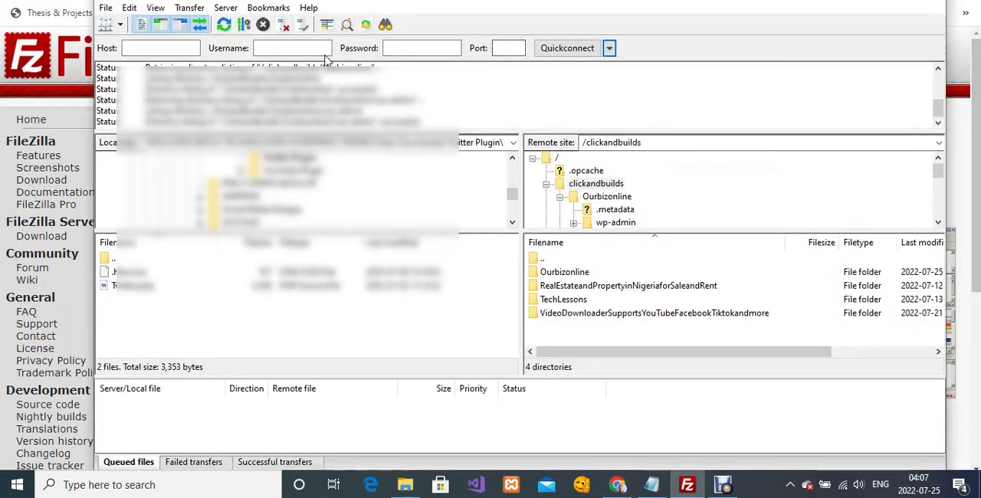
Recheck the WordPress PHP system status, then return to the connected FileZilla client
{"action": "left_click", "coordinate": [161, 47]}
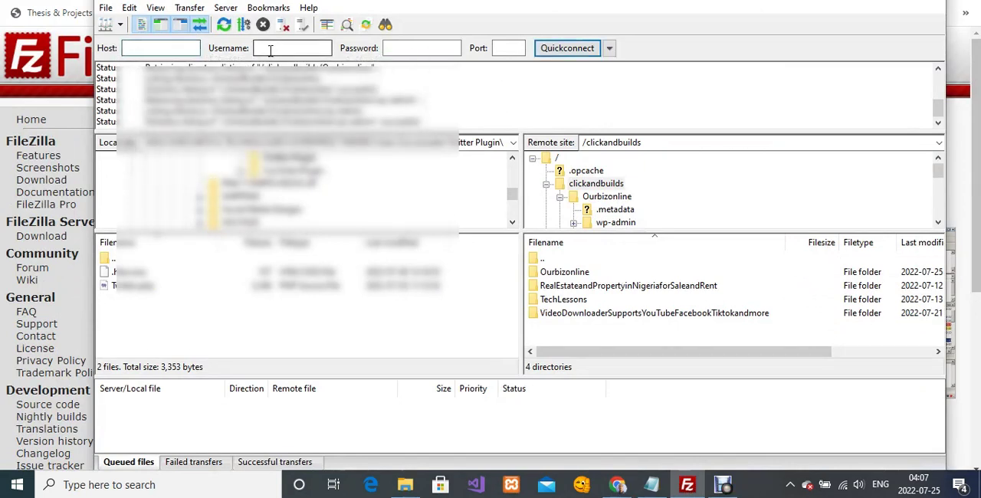
{"action": "mouse_move", "coordinate": [508, 48]}
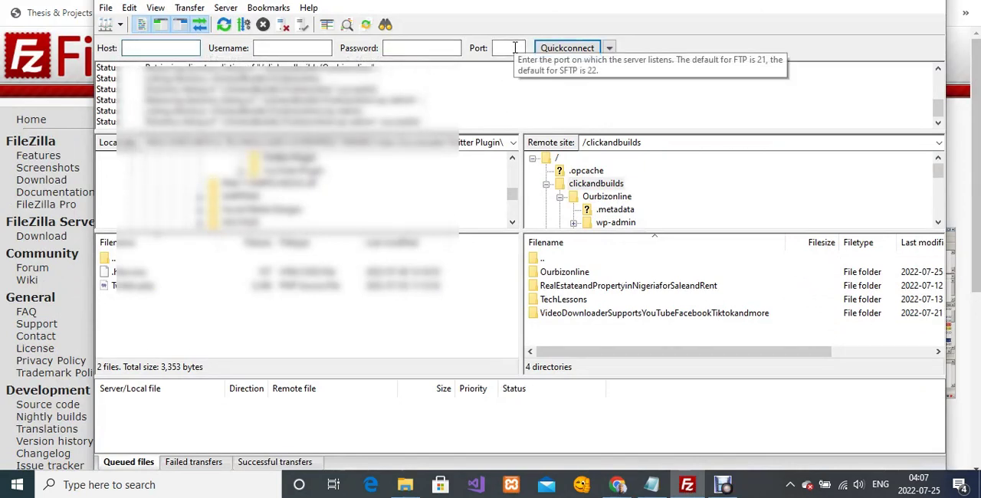
{"action": "mouse_move", "coordinate": [388, 47]}
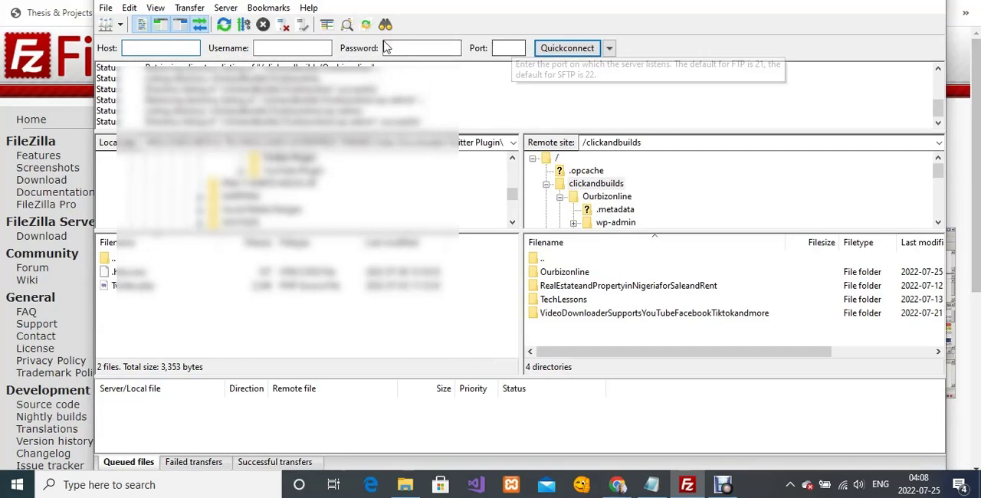
{"action": "mouse_move", "coordinate": [358, 71]}
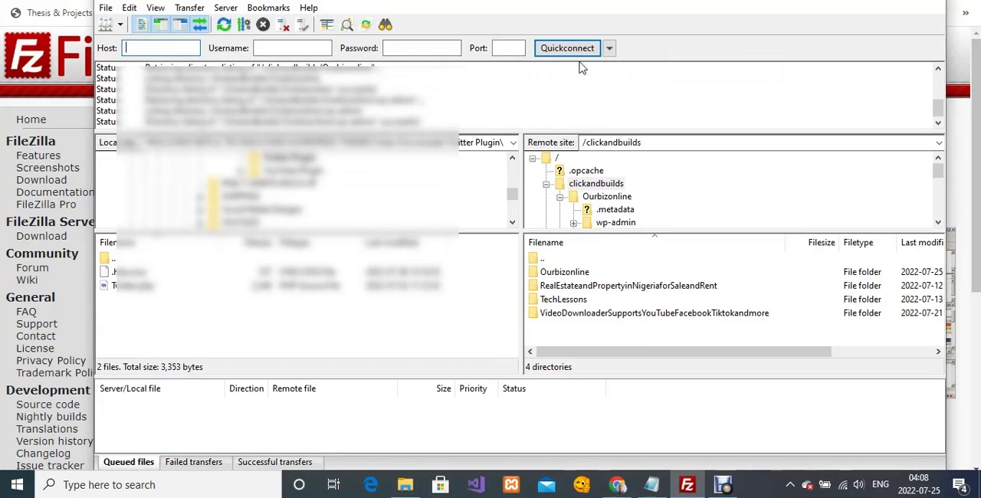
{"action": "mouse_move", "coordinate": [666, 142]}
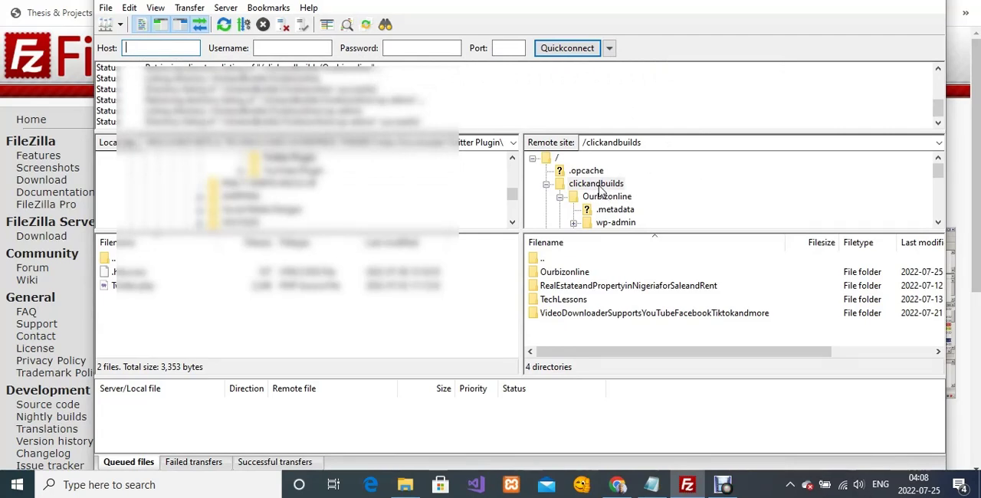
{"action": "mouse_move", "coordinate": [592, 287]}
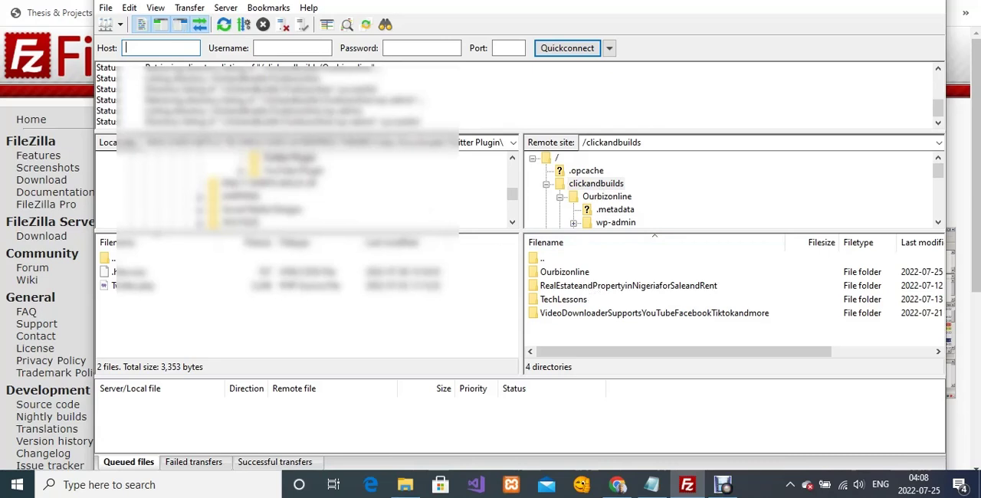
{"action": "left_click", "coordinate": [608, 482]}
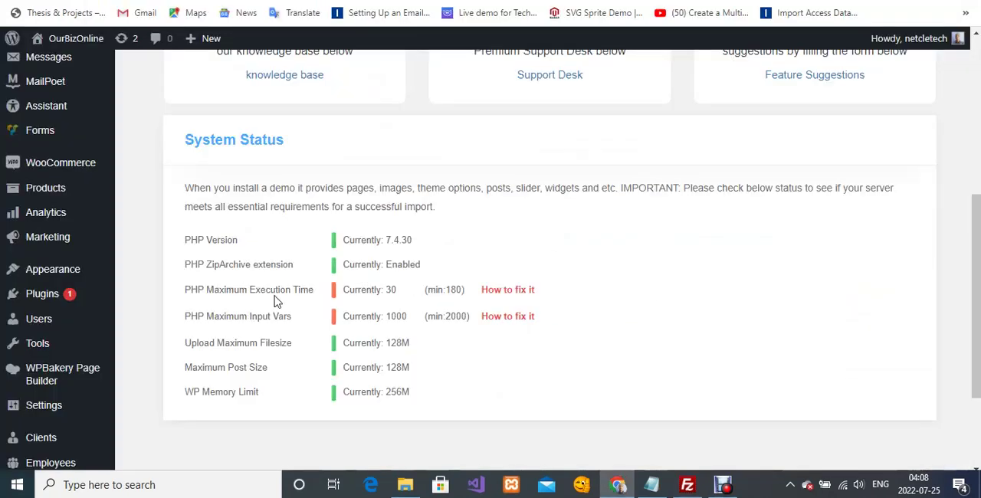
{"action": "mouse_move", "coordinate": [265, 327]}
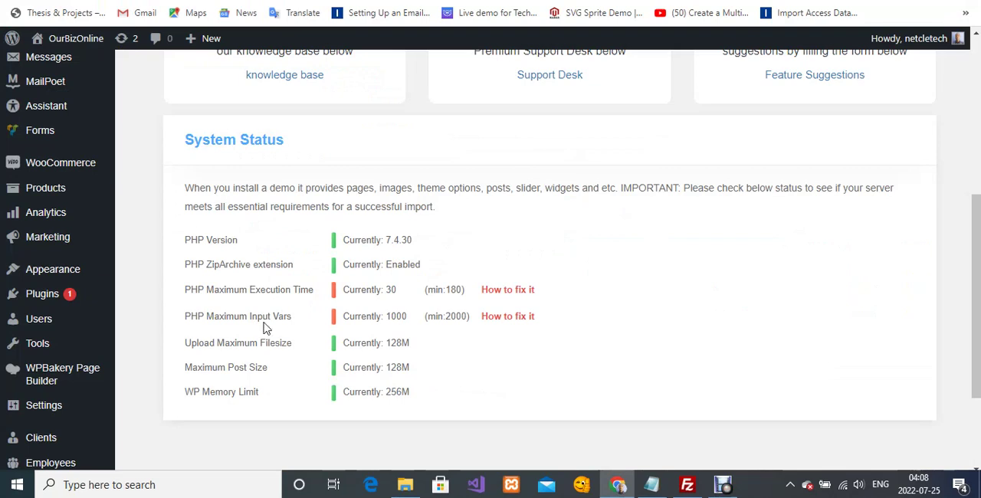
{"action": "left_click", "coordinate": [687, 484]}
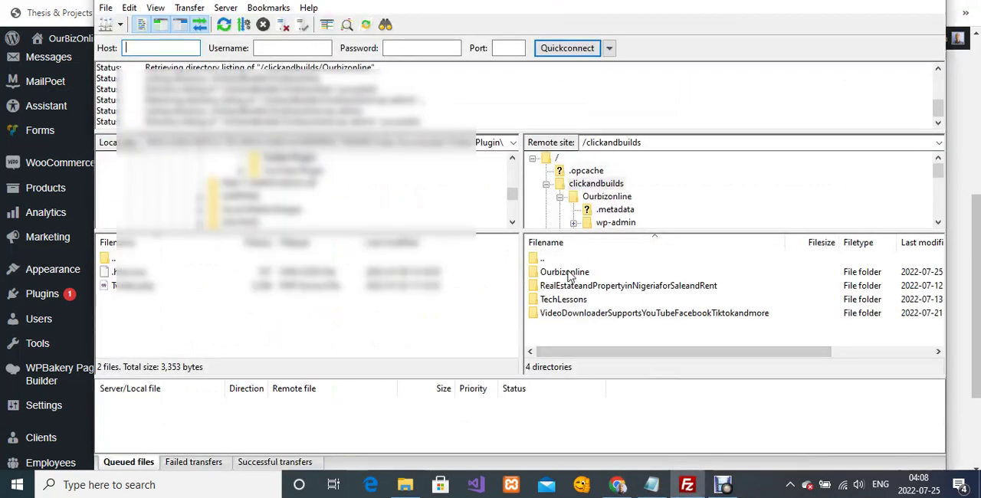
Open the Ourbizonline site folder in the remote pane
{"action": "left_click", "coordinate": [563, 271]}
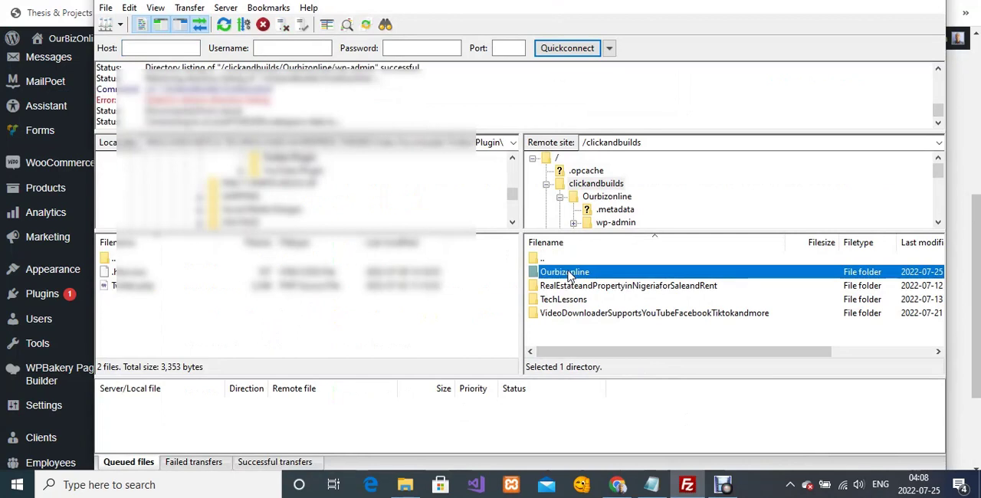
{"action": "double_click", "coordinate": [564, 271]}
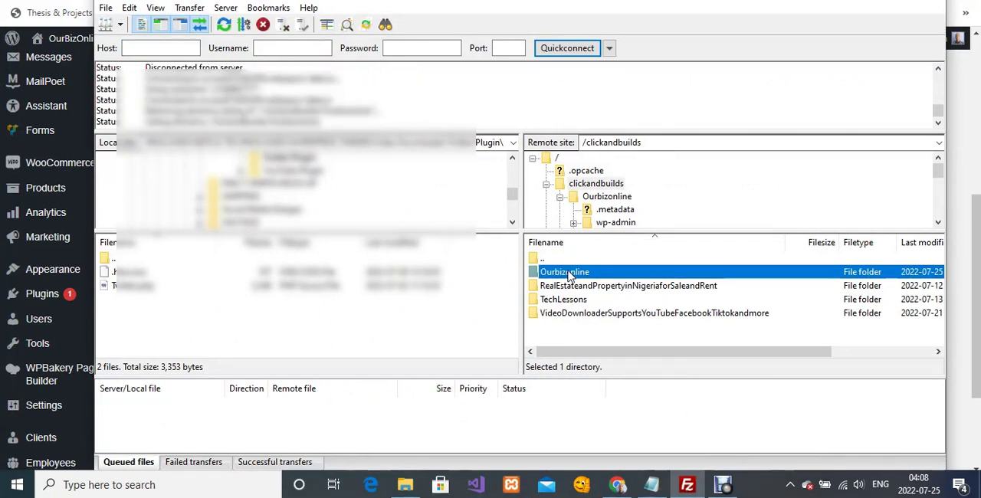
{"action": "double_click", "coordinate": [564, 272]}
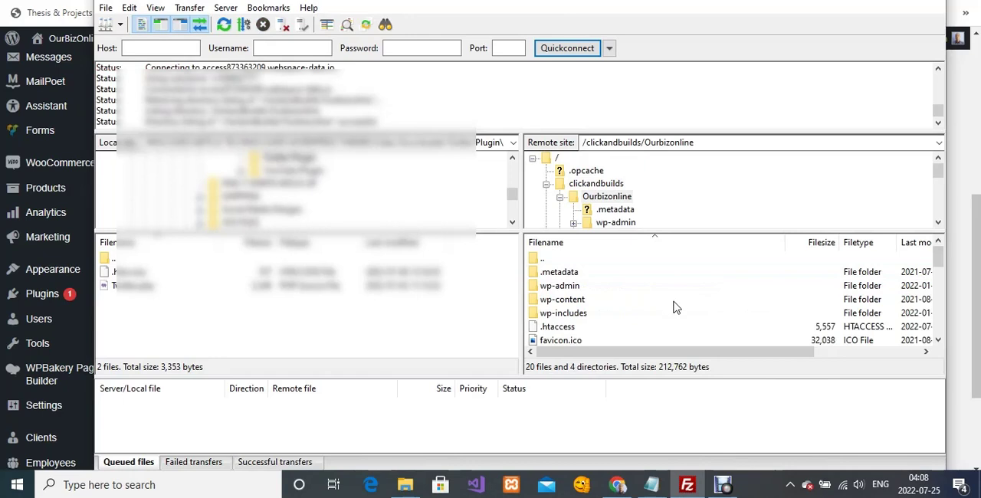
{"action": "mouse_move", "coordinate": [658, 307]}
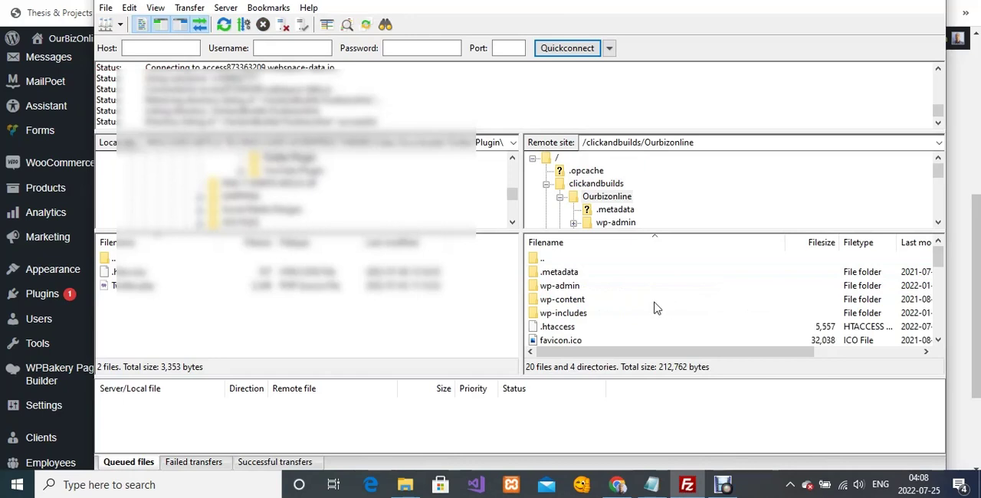
{"action": "mouse_move", "coordinate": [579, 310]}
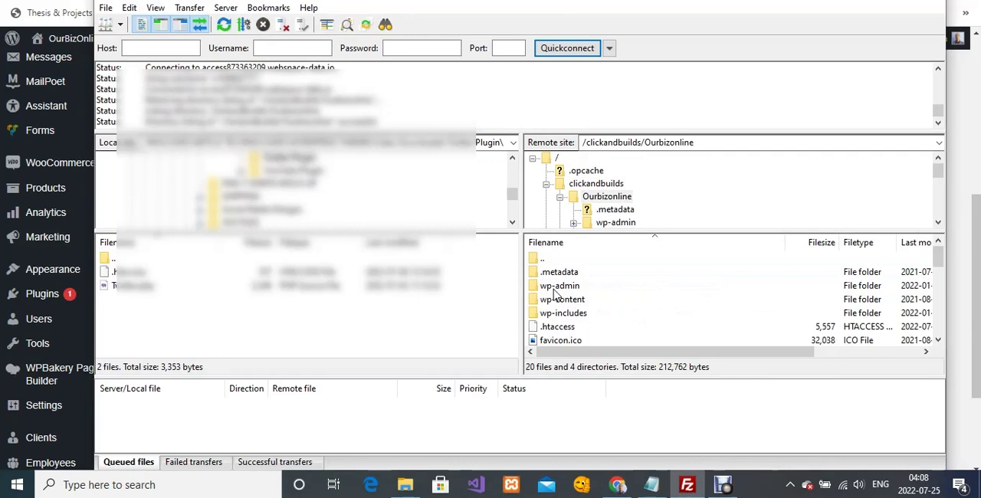
{"action": "mouse_move", "coordinate": [582, 291]}
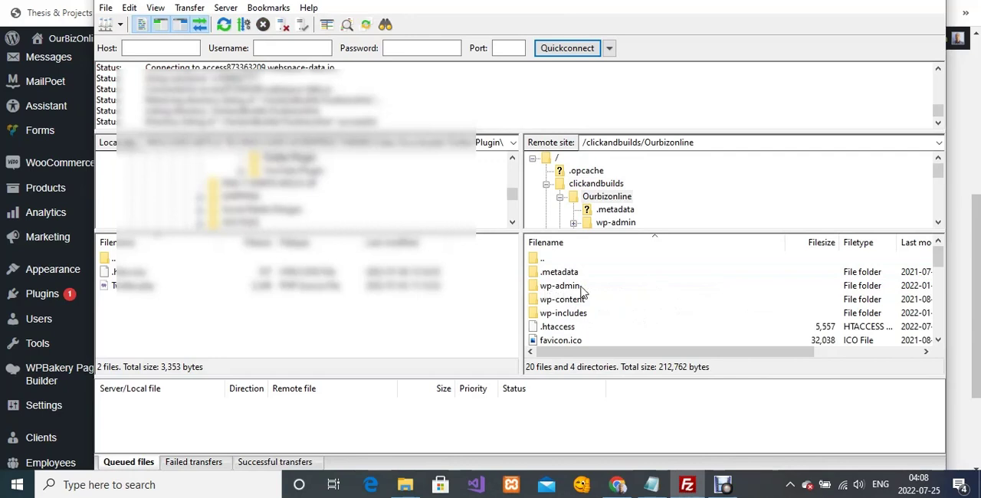
Enter the wp-admin folder and select its php.ini file
{"action": "left_click", "coordinate": [560, 285]}
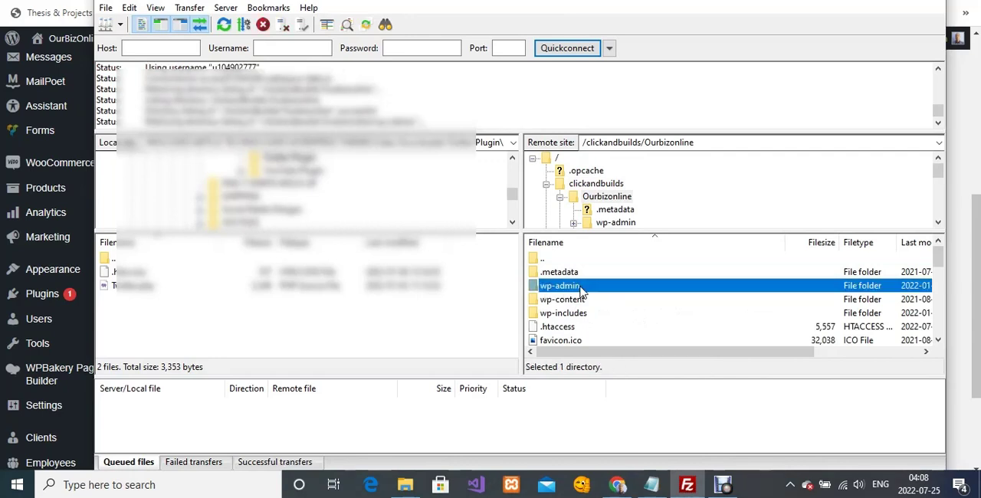
{"action": "double_click", "coordinate": [559, 285]}
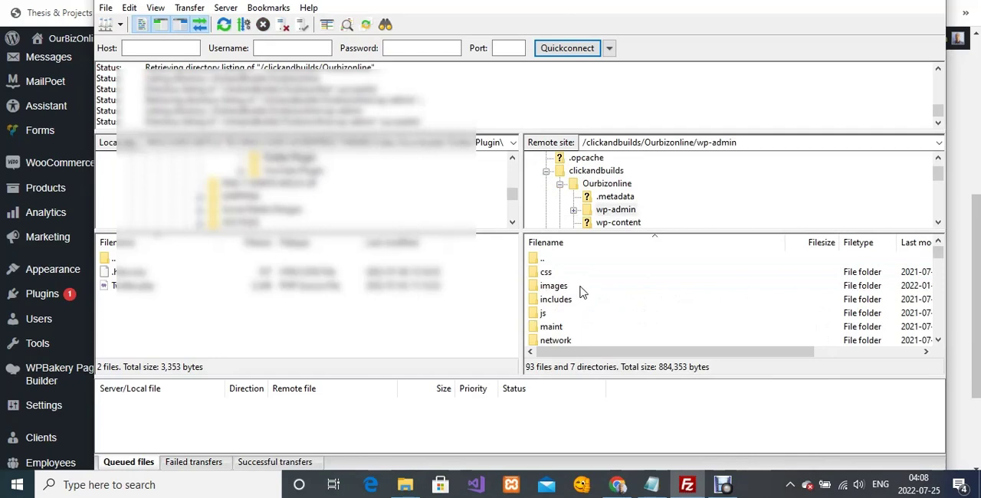
{"action": "mouse_move", "coordinate": [926, 330]}
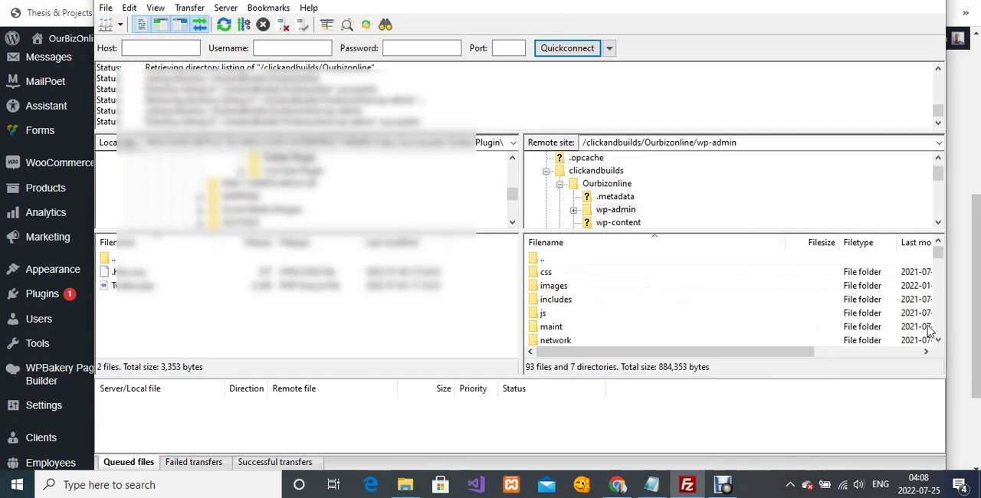
{"action": "scroll", "scroll_direction": "down", "scroll_amount": 3}
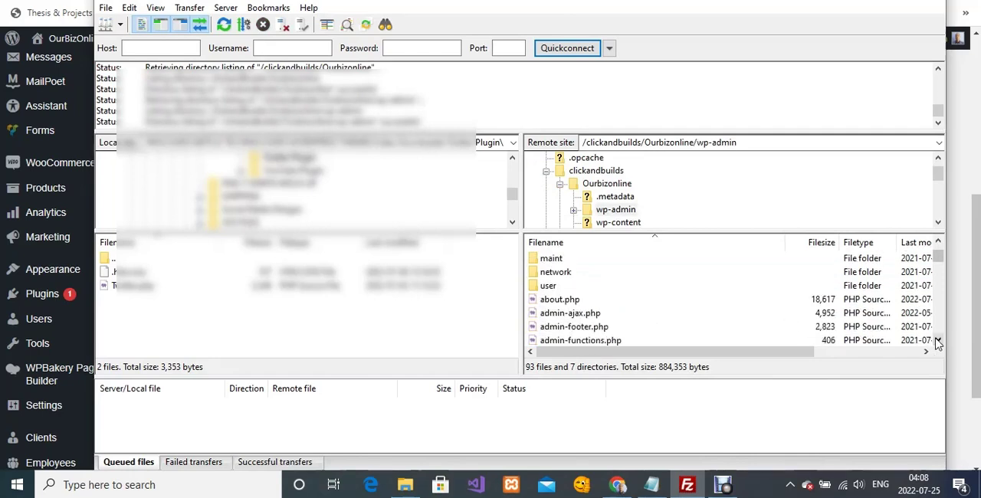
{"action": "scroll", "scroll_direction": "down", "scroll_amount": 3}
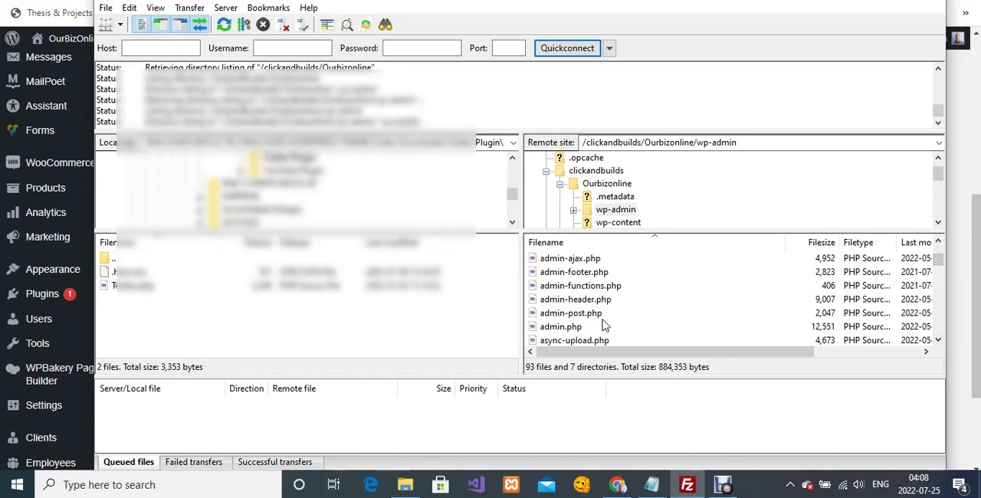
{"action": "left_click", "coordinate": [569, 312]}
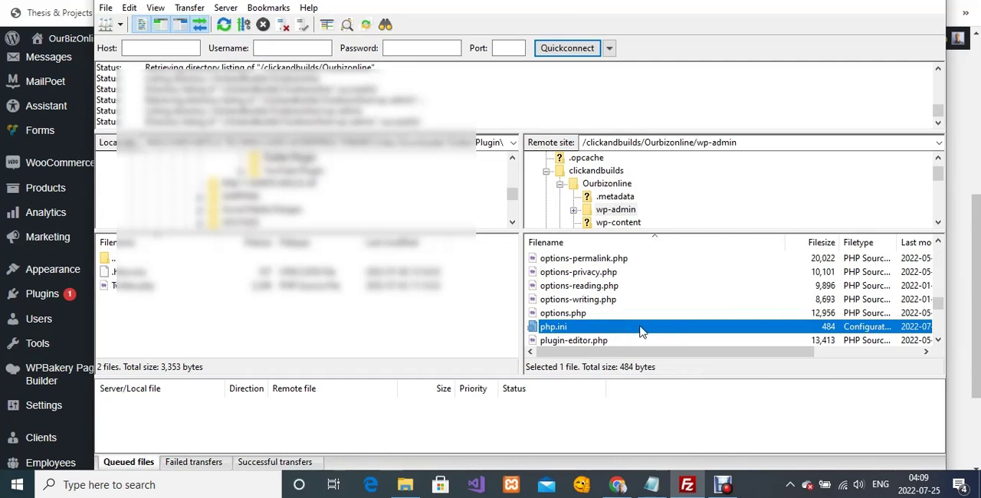
{"action": "mouse_move", "coordinate": [606, 330]}
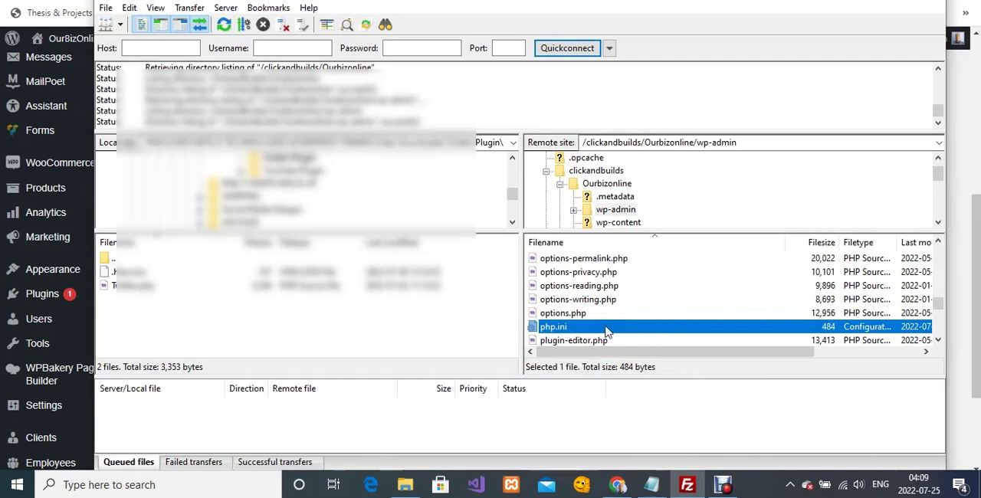
Open wp-admin's php.ini with View/Edit from its context menu
{"action": "right_click", "coordinate": [552, 326]}
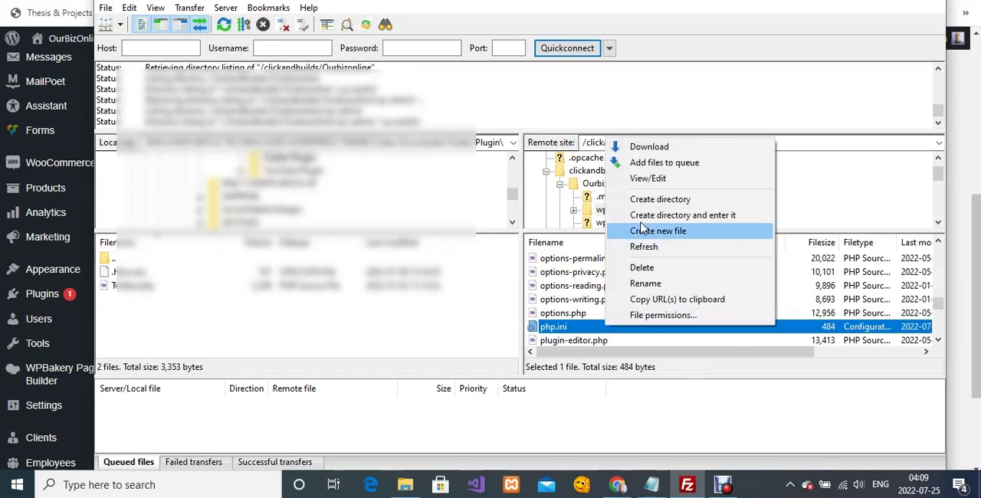
{"action": "mouse_move", "coordinate": [664, 178]}
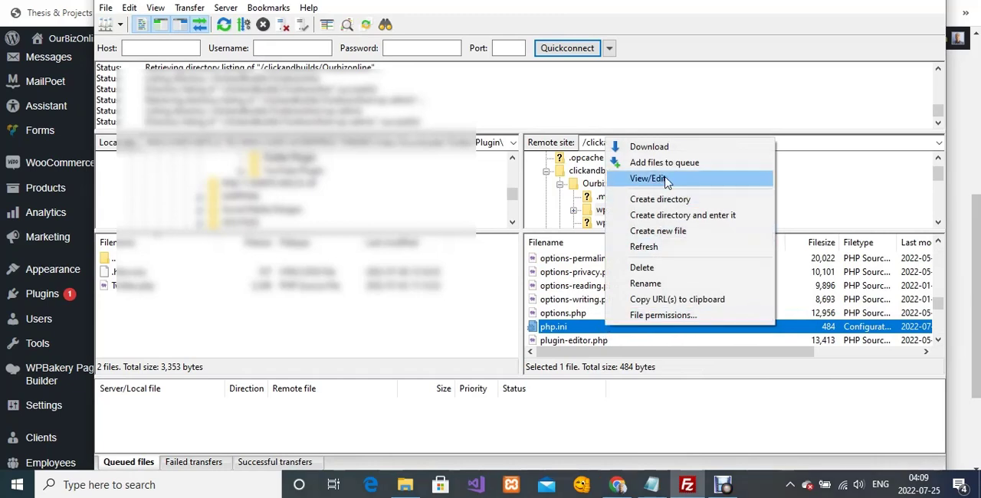
{"action": "left_click", "coordinate": [651, 178]}
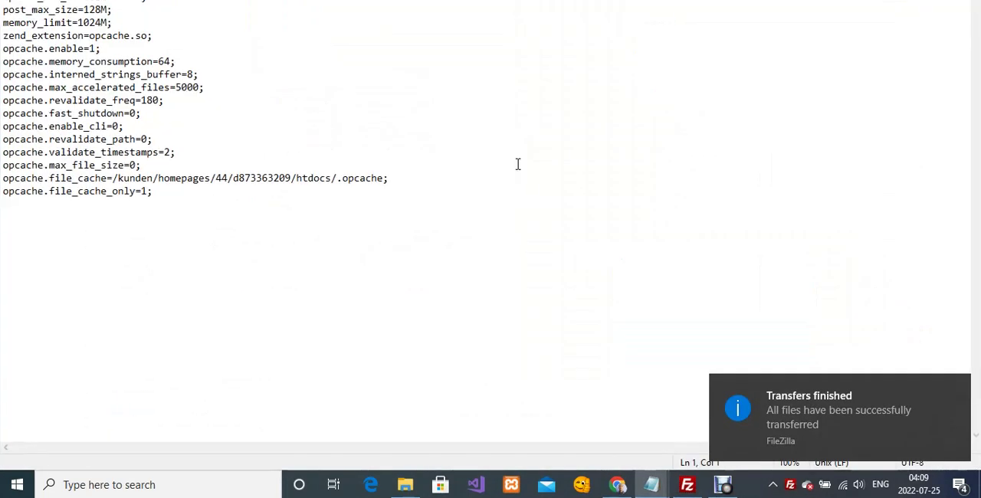
{"action": "mouse_move", "coordinate": [512, 161]}
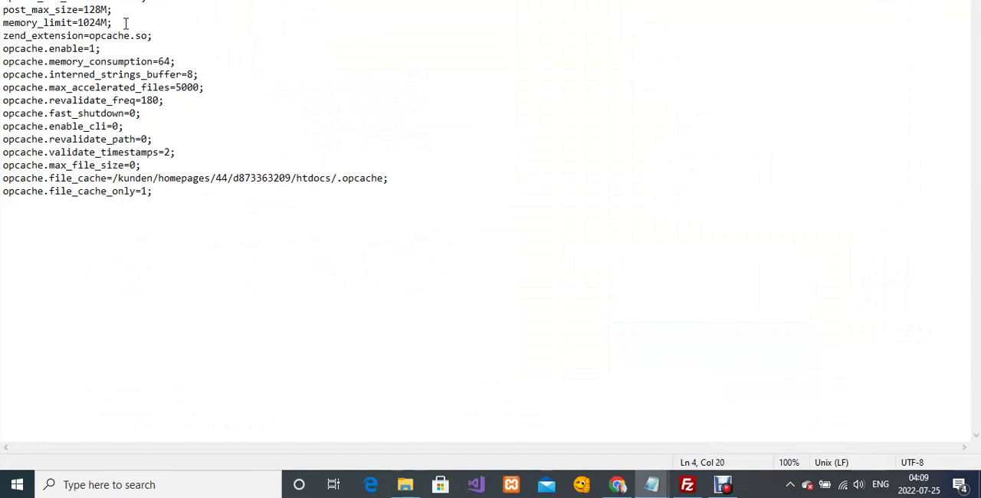
Insert the line 'max_input_vars = 2000' below memory_limit
{"action": "key", "text": "Enter"}
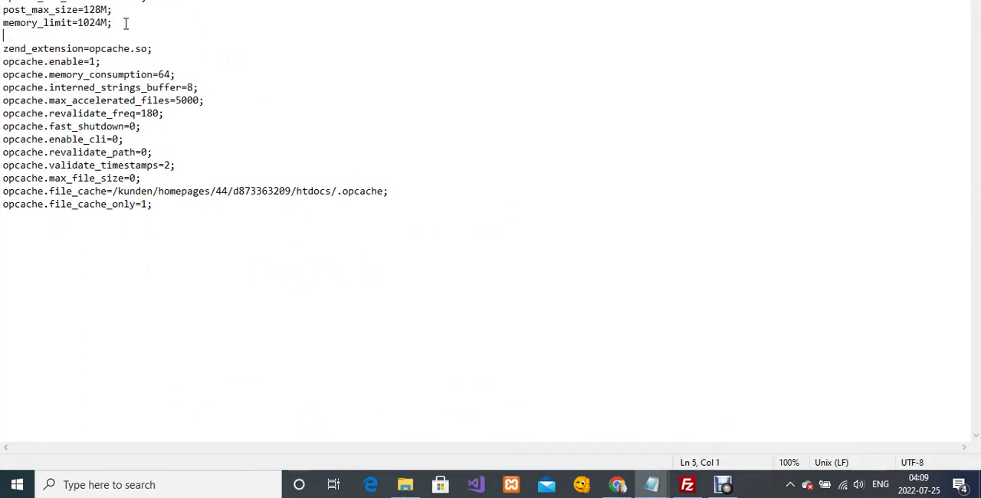
{"action": "type", "text": "max_input_vars = 2000"}
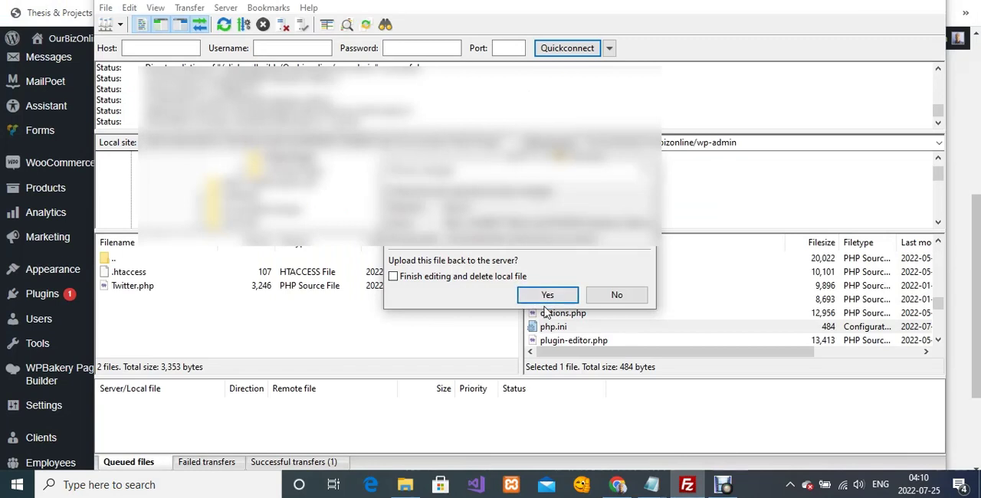
{"action": "mouse_move", "coordinate": [536, 299]}
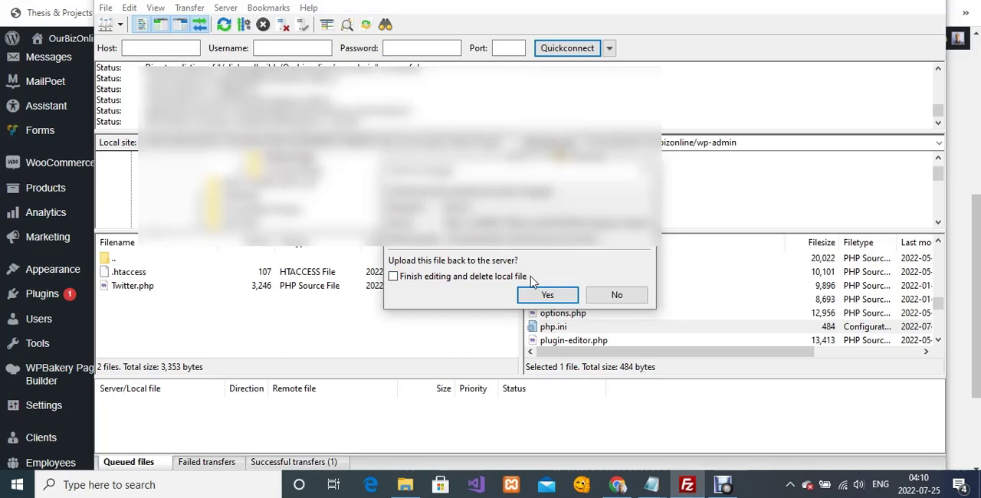
Confirm Yes to uploading the edited php.ini back to the server
{"action": "left_click", "coordinate": [547, 294]}
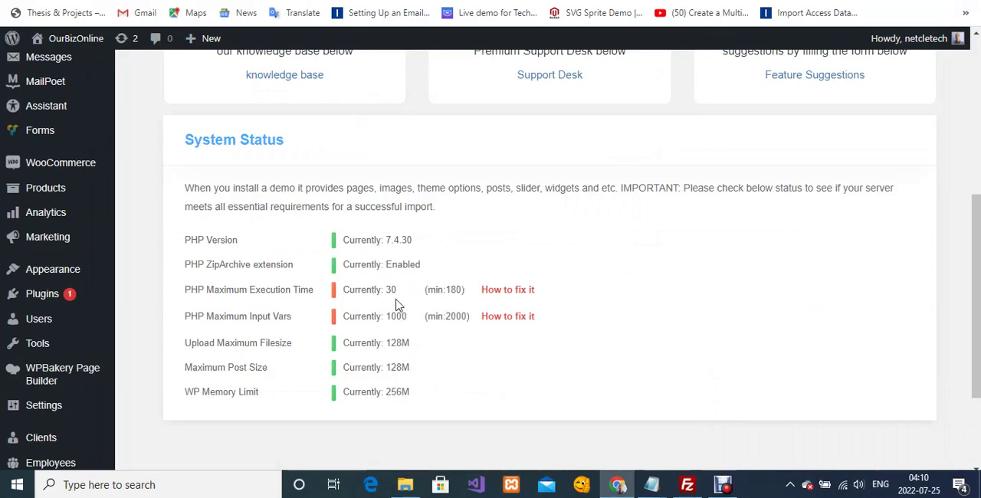
{"action": "mouse_move", "coordinate": [570, 327]}
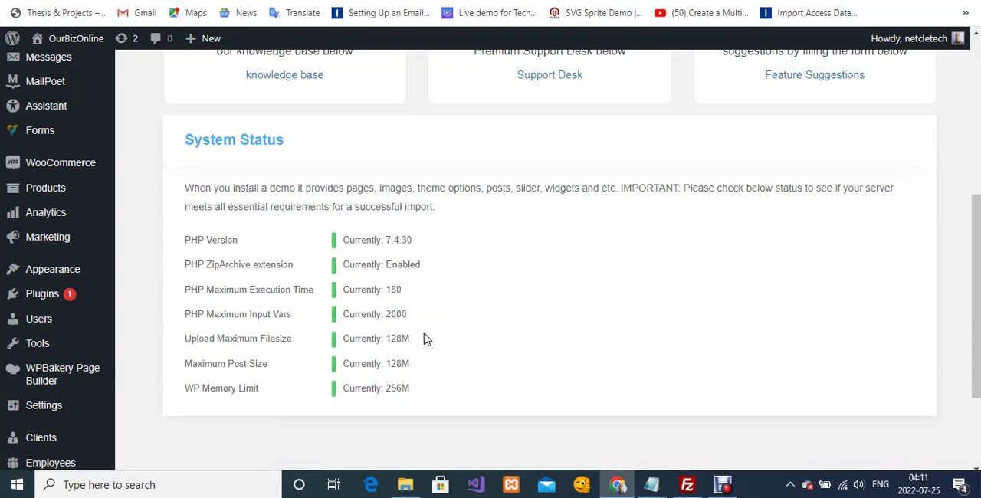
{"action": "mouse_move", "coordinate": [334, 308]}
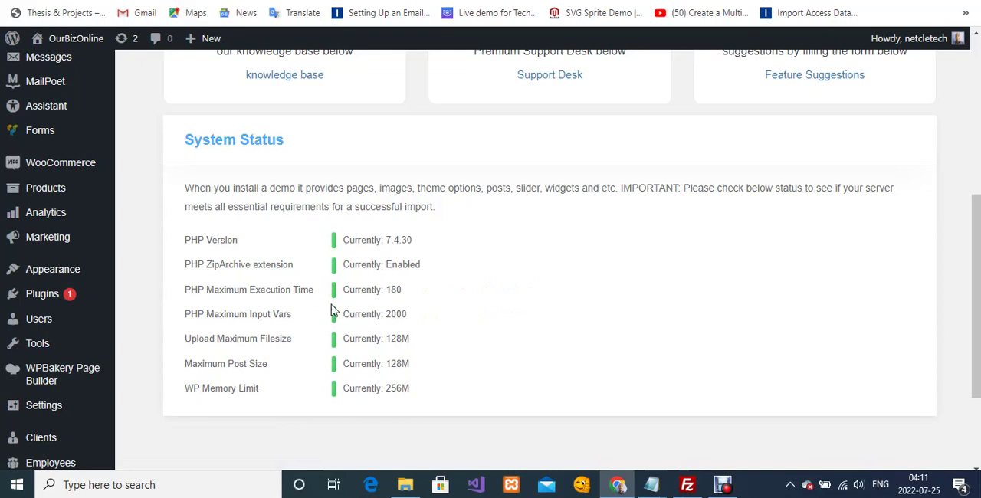
{"action": "mouse_move", "coordinate": [365, 302]}
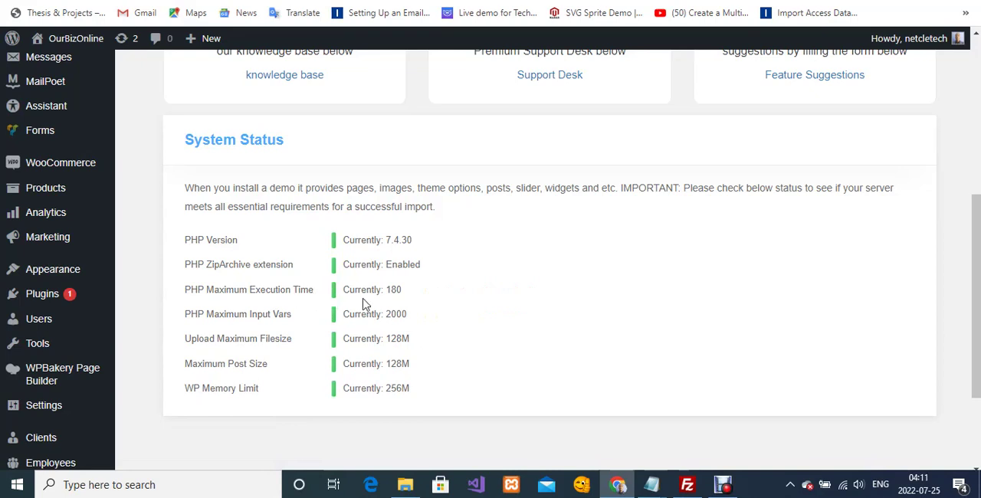
{"action": "mouse_move", "coordinate": [272, 310]}
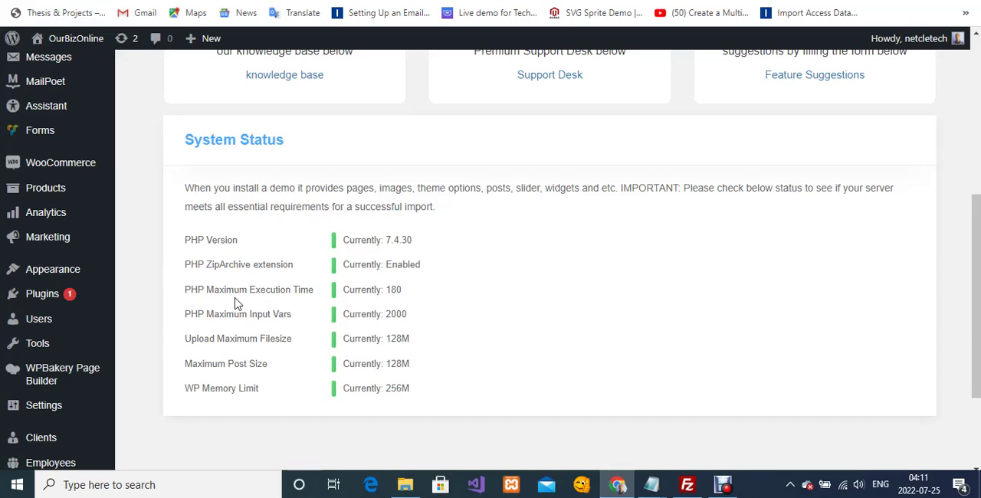
{"action": "mouse_move", "coordinate": [377, 291]}
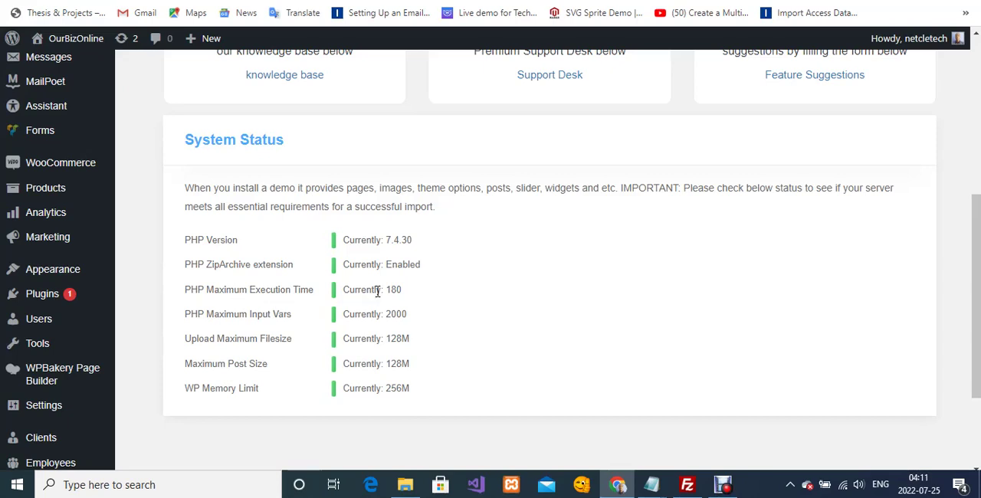
{"action": "mouse_move", "coordinate": [167, 322]}
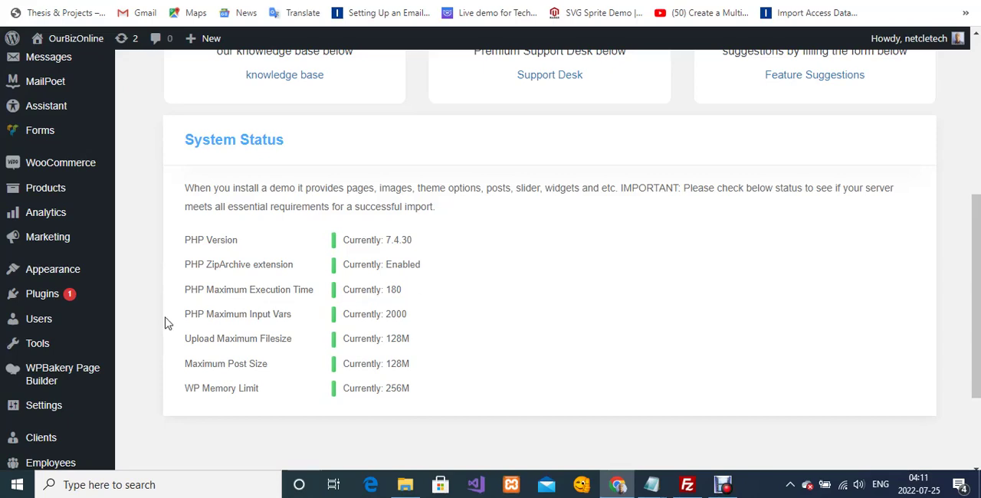
{"action": "mouse_move", "coordinate": [302, 320]}
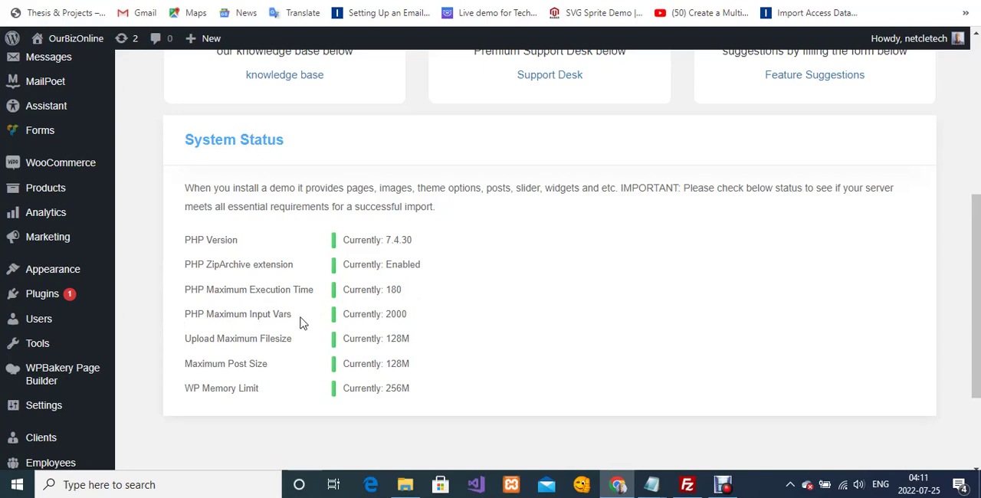
{"action": "mouse_move", "coordinate": [404, 314]}
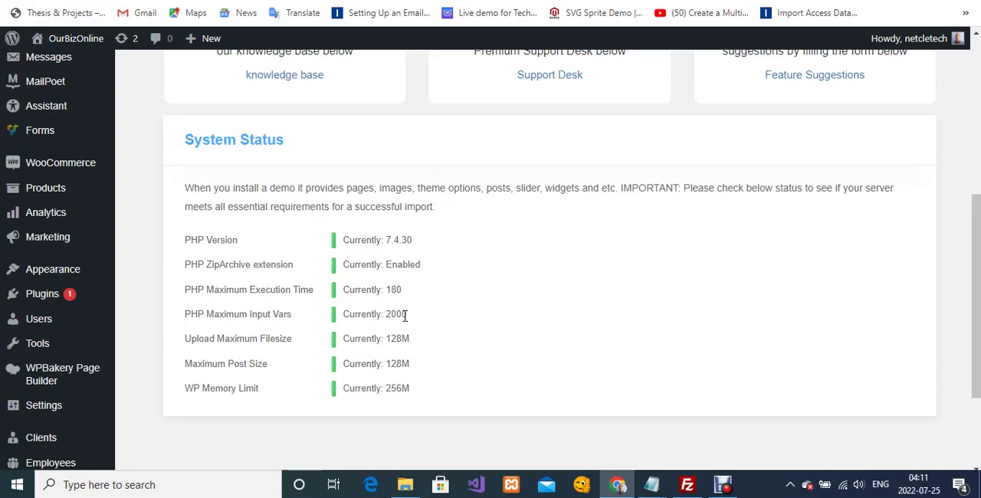
{"action": "mouse_move", "coordinate": [335, 298]}
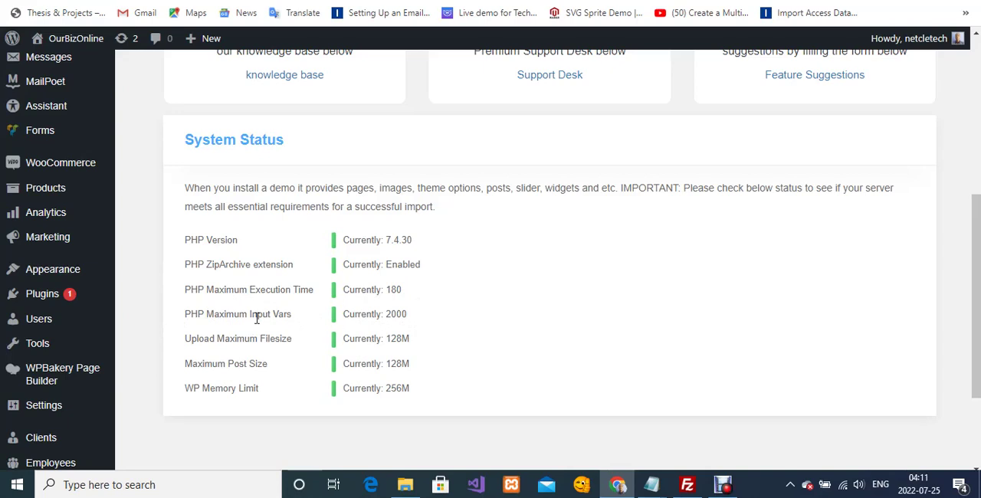
{"action": "mouse_move", "coordinate": [246, 324]}
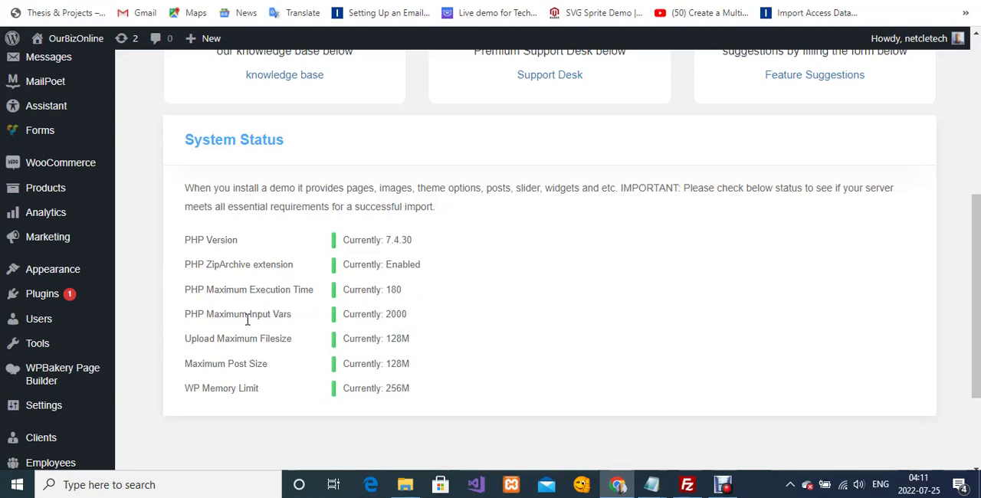
{"action": "mouse_move", "coordinate": [328, 317]}
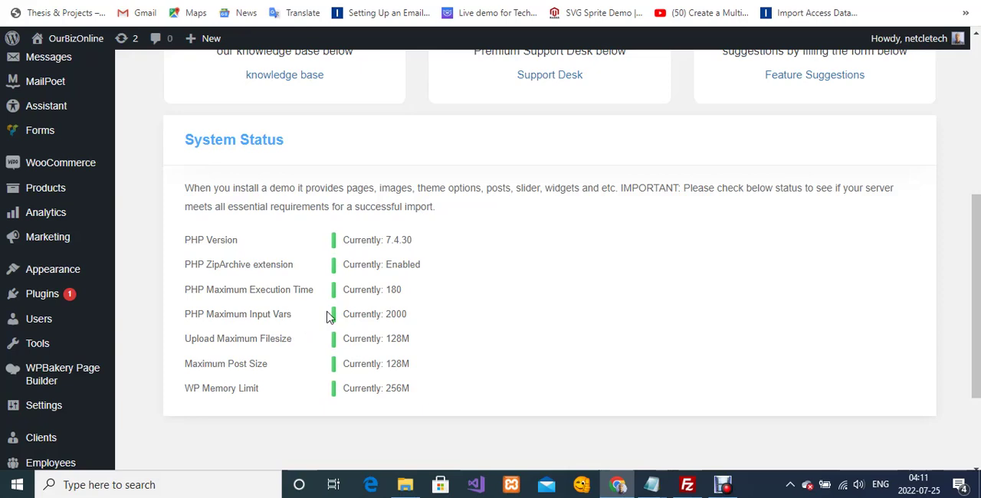
{"action": "mouse_move", "coordinate": [230, 333]}
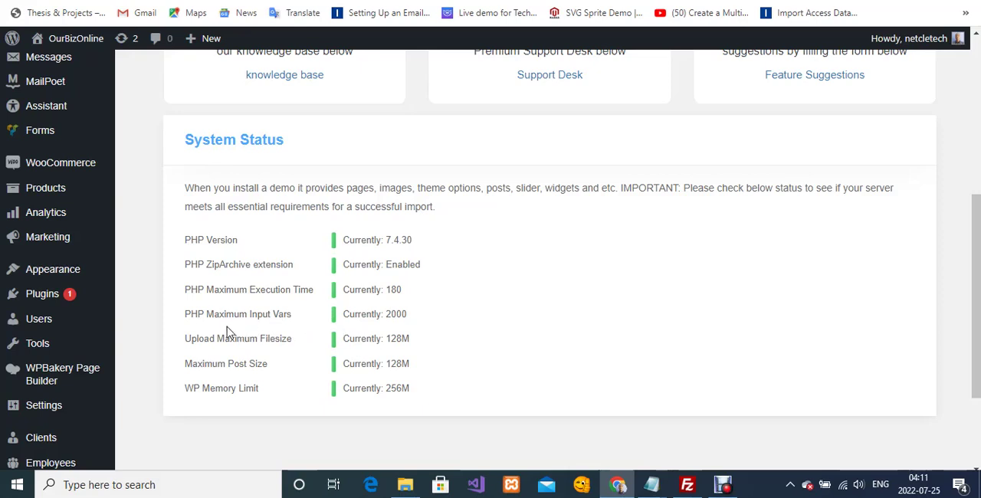
{"action": "mouse_move", "coordinate": [338, 314]}
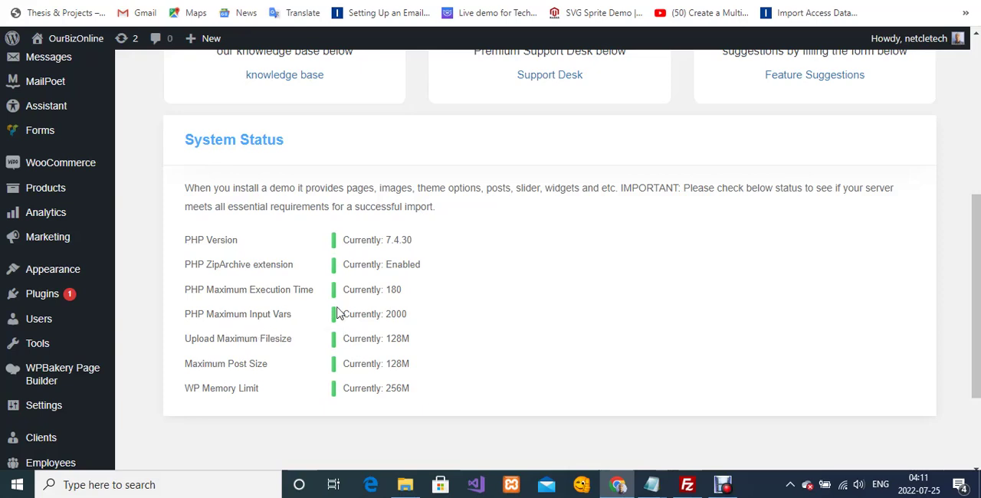
{"action": "mouse_move", "coordinate": [342, 289]}
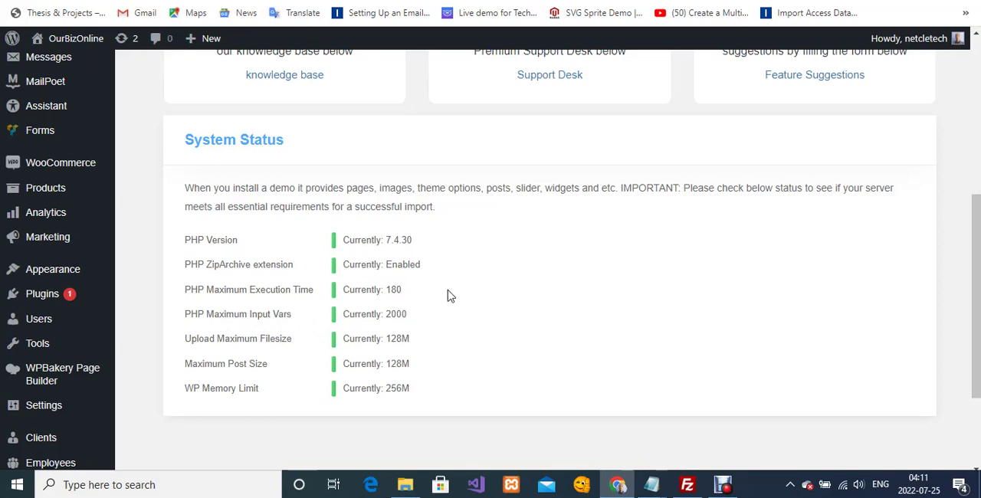
{"action": "mouse_move", "coordinate": [440, 311]}
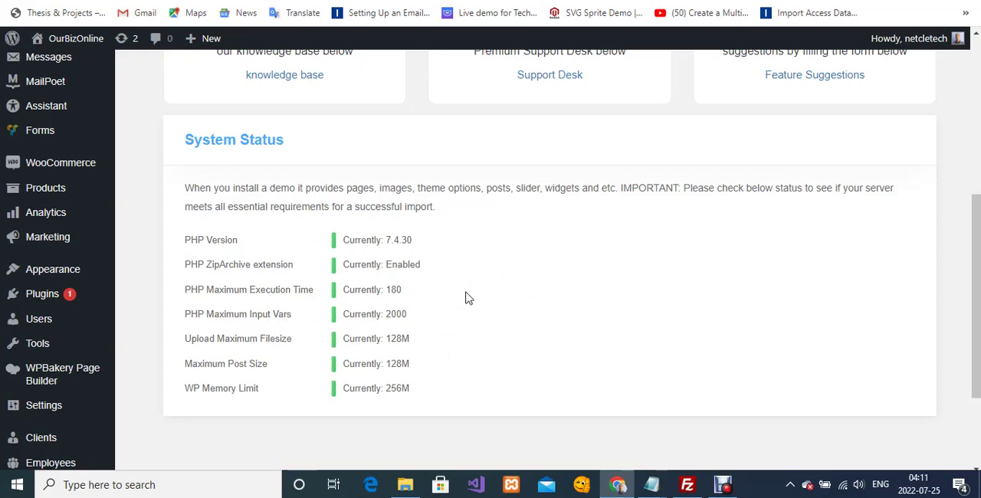
{"action": "mouse_move", "coordinate": [429, 280]}
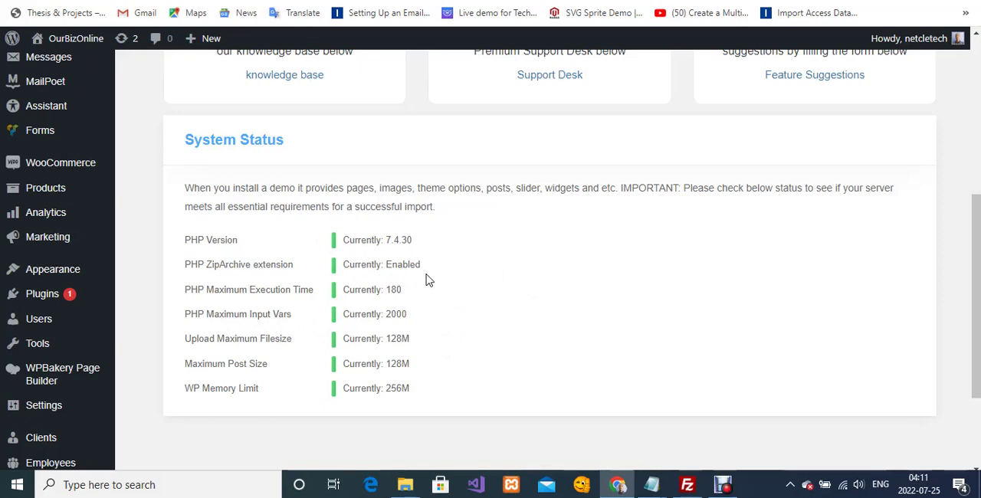
{"action": "mouse_move", "coordinate": [533, 272]}
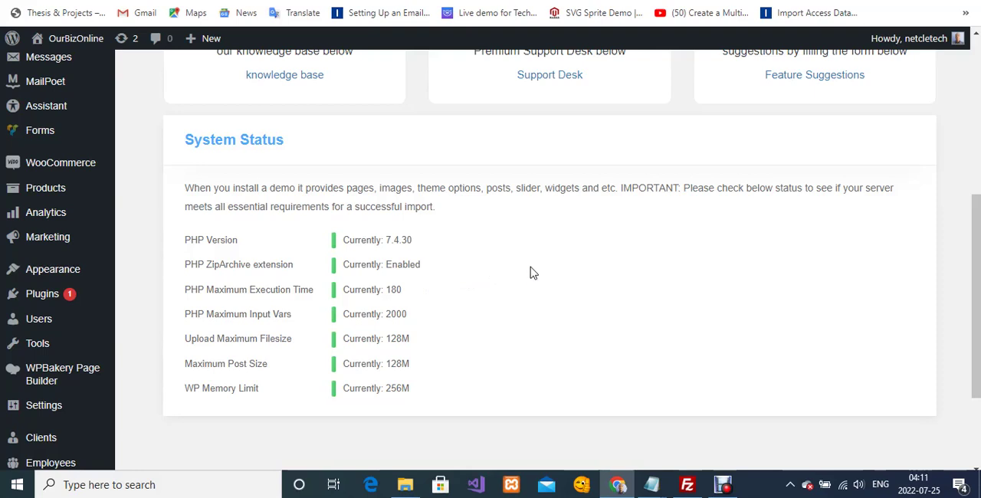
{"action": "mouse_move", "coordinate": [535, 269]}
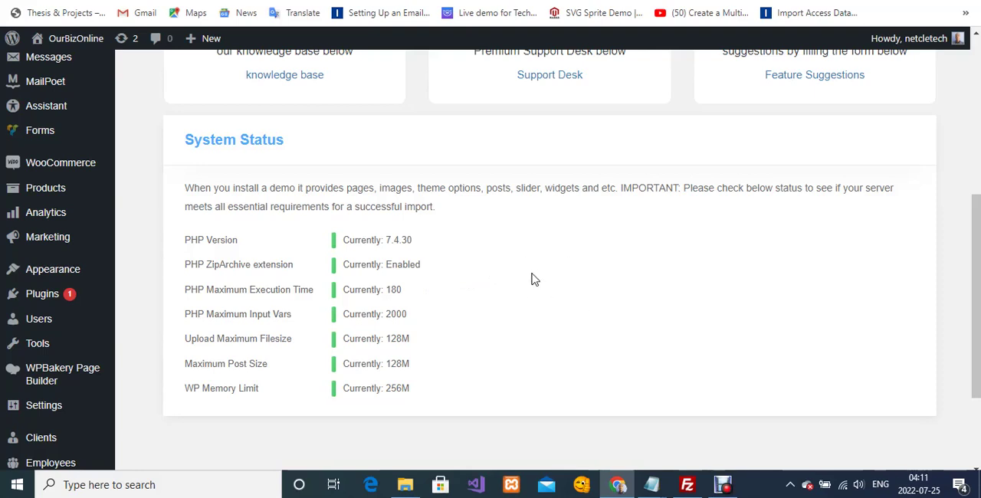
{"action": "mouse_move", "coordinate": [483, 275]}
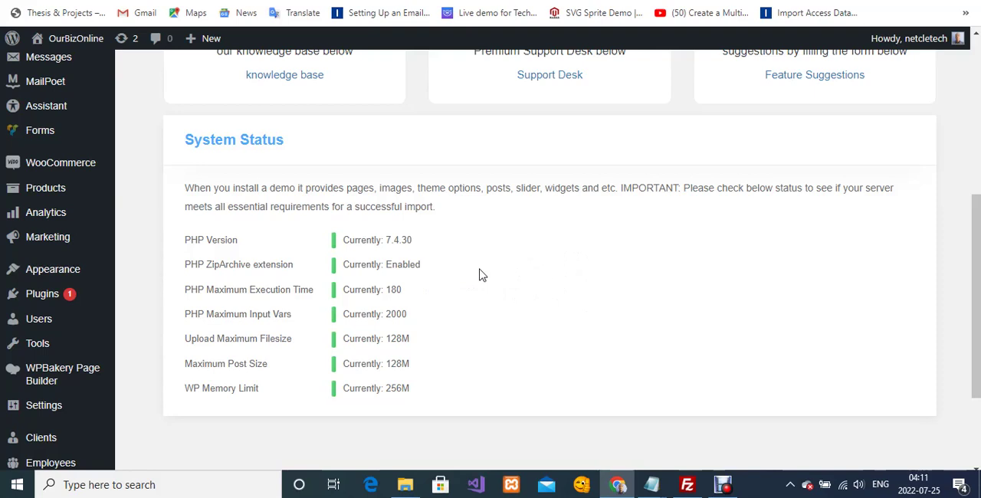
{"action": "mouse_move", "coordinate": [549, 265]}
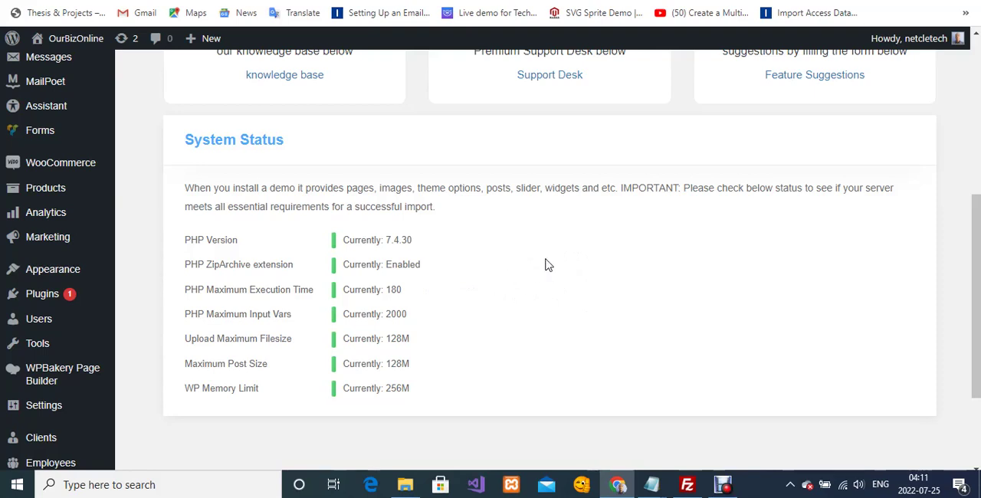
{"action": "mouse_move", "coordinate": [563, 267]}
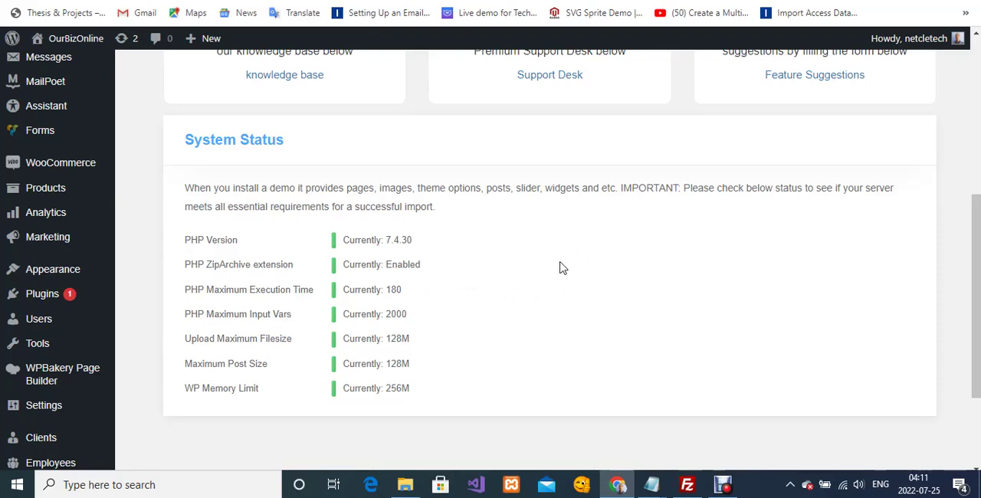
{"action": "mouse_move", "coordinate": [572, 274]}
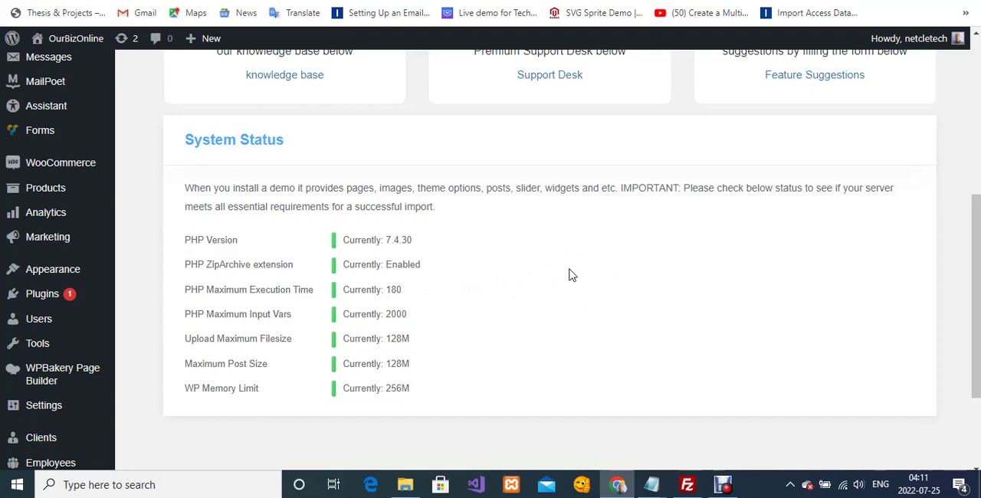